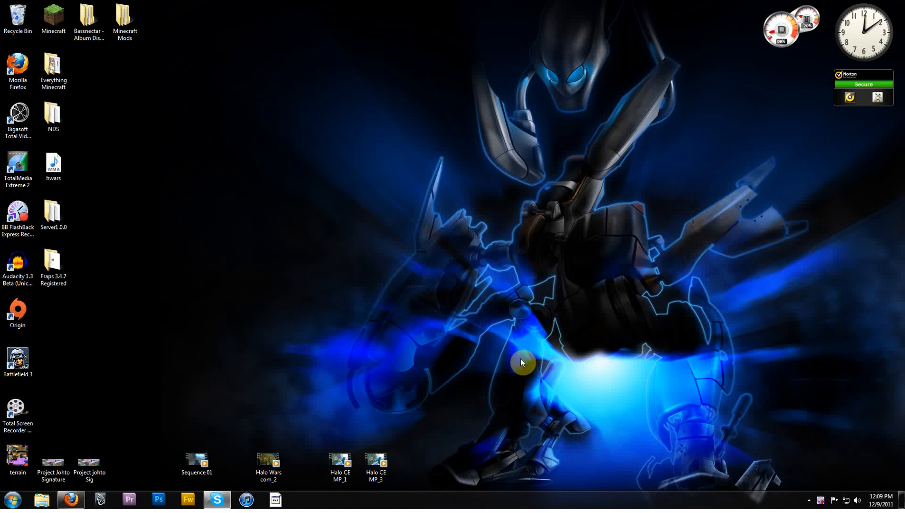
{"action": "mouse_move", "coordinate": [305, 392]}
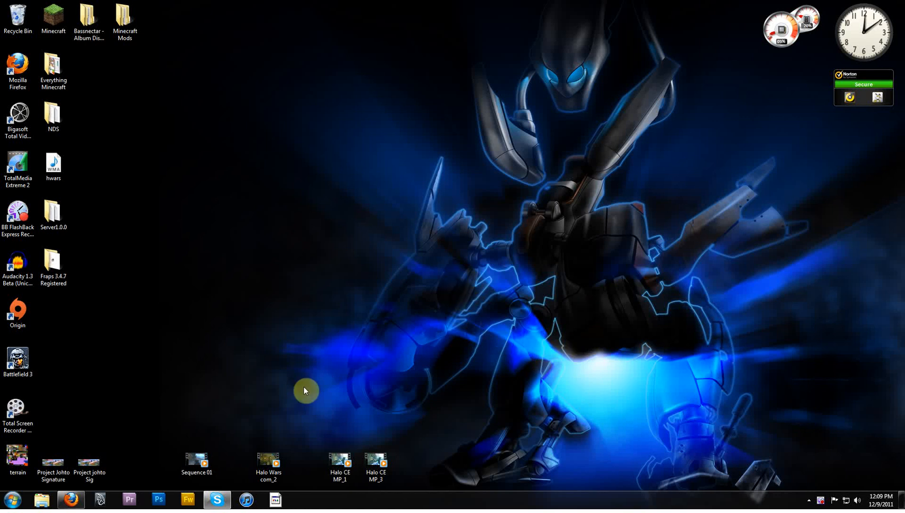
{"action": "mouse_move", "coordinate": [221, 409]}
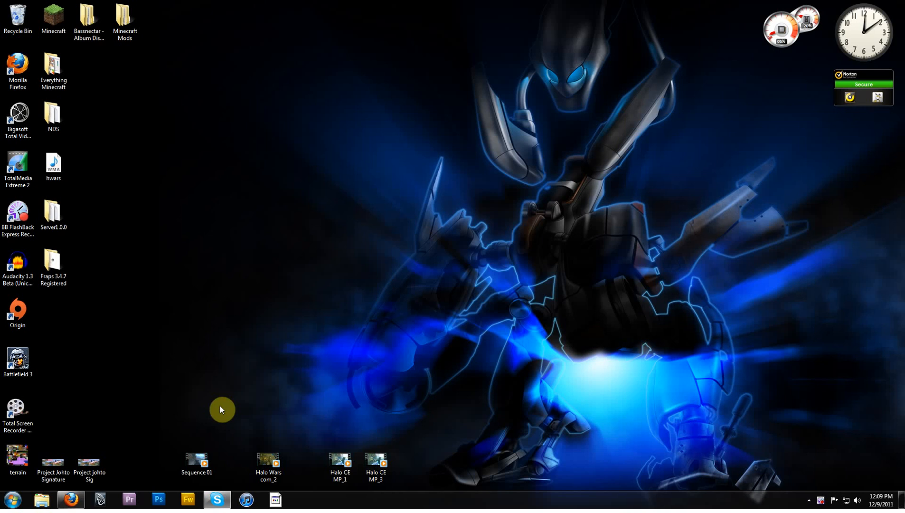
{"action": "mouse_move", "coordinate": [139, 426]}
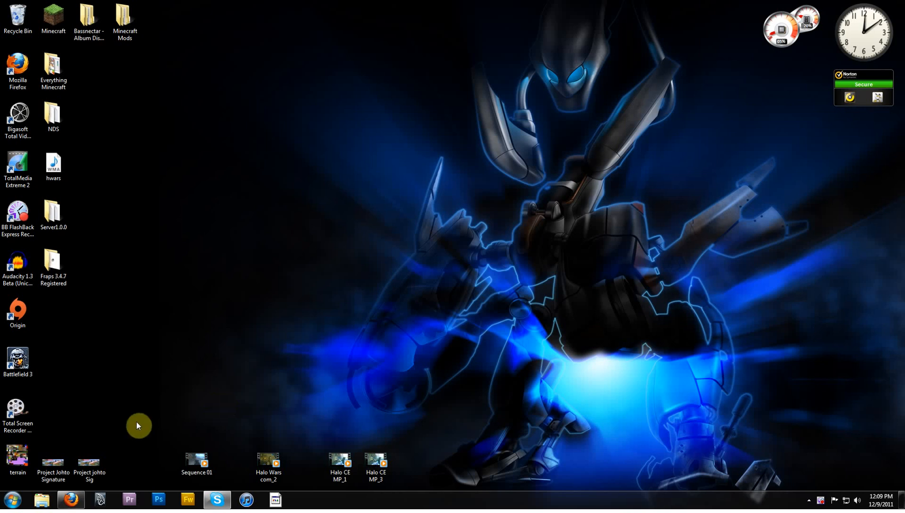
{"action": "mouse_move", "coordinate": [181, 386]}
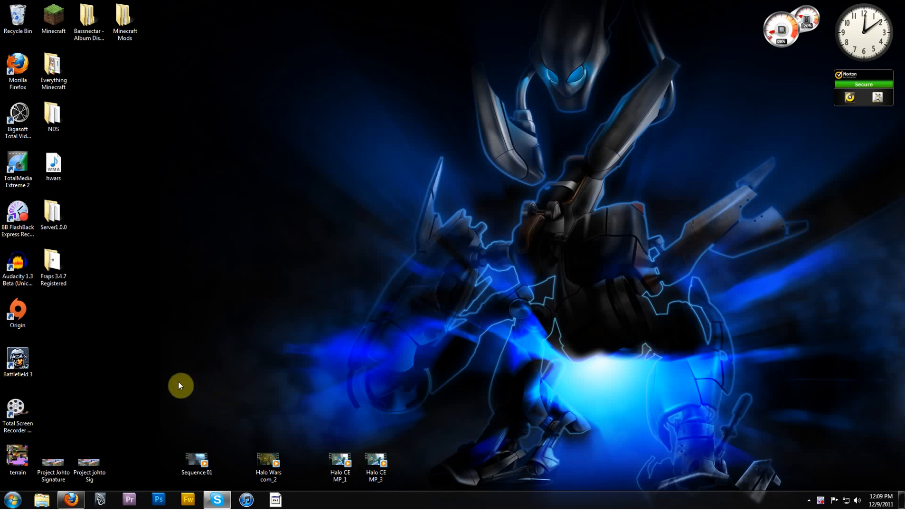
Step: Download ModLoader from Risugami's mods page and have the zip open in WinRAR
{"action": "left_click", "coordinate": [70, 499]}
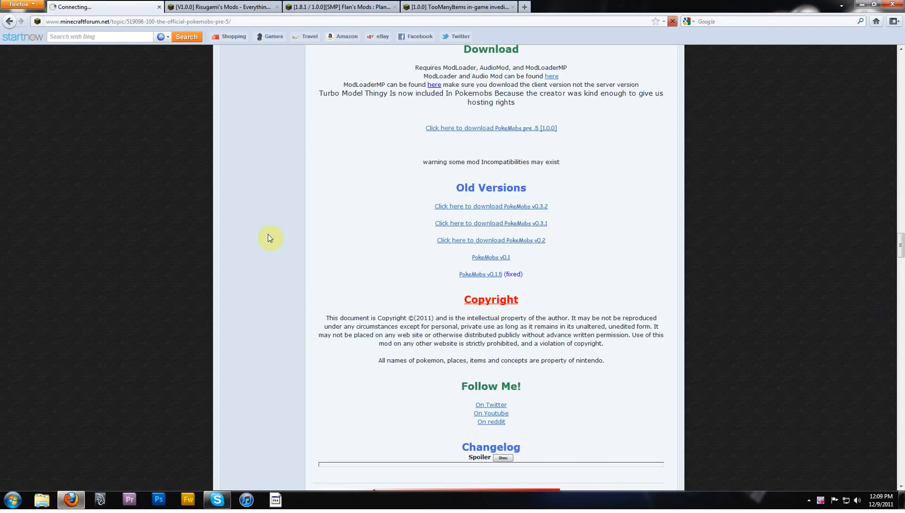
{"action": "scroll", "scroll_direction": "down", "scroll_amount": 3}
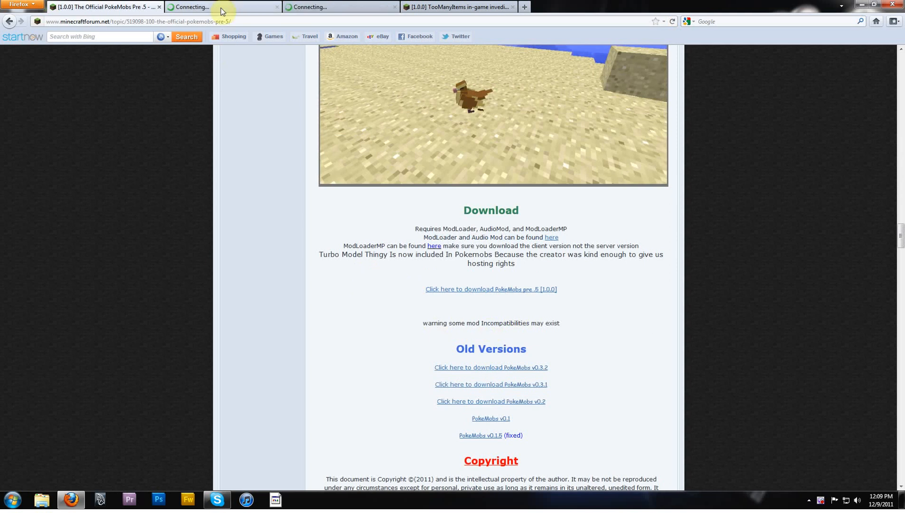
{"action": "left_click", "coordinate": [222, 7]}
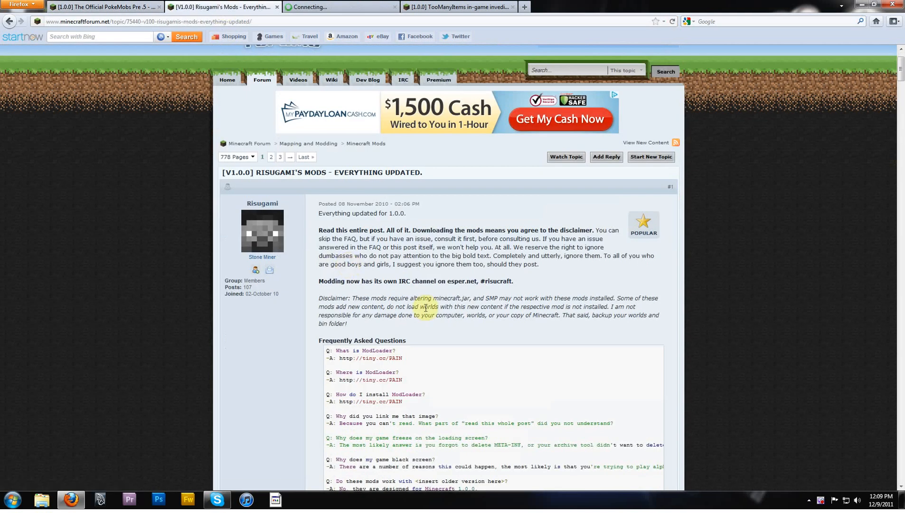
{"action": "scroll", "scroll_direction": "down", "scroll_amount": 3}
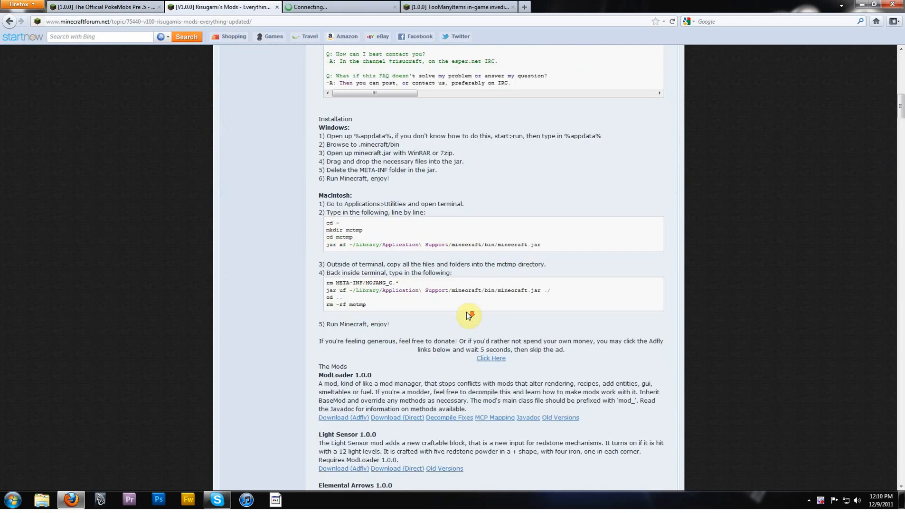
{"action": "scroll", "scroll_direction": "down", "scroll_amount": 3}
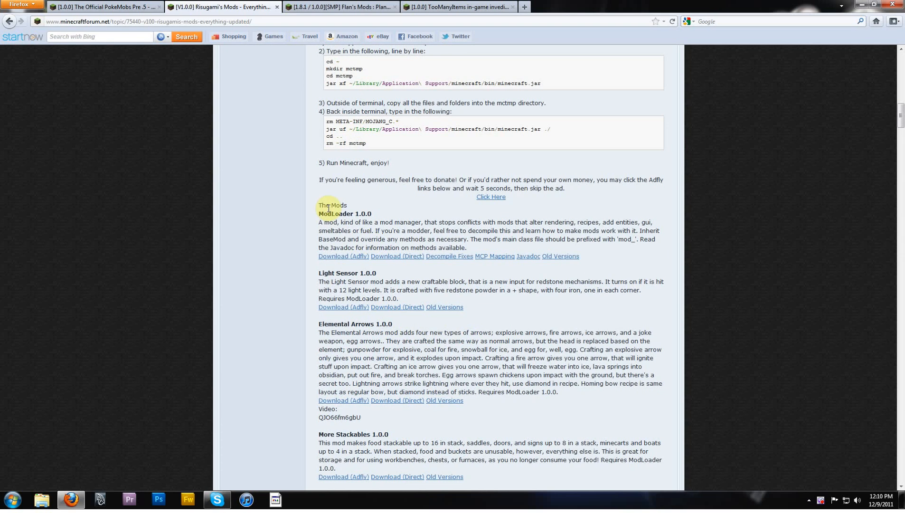
{"action": "left_click", "coordinate": [397, 256]}
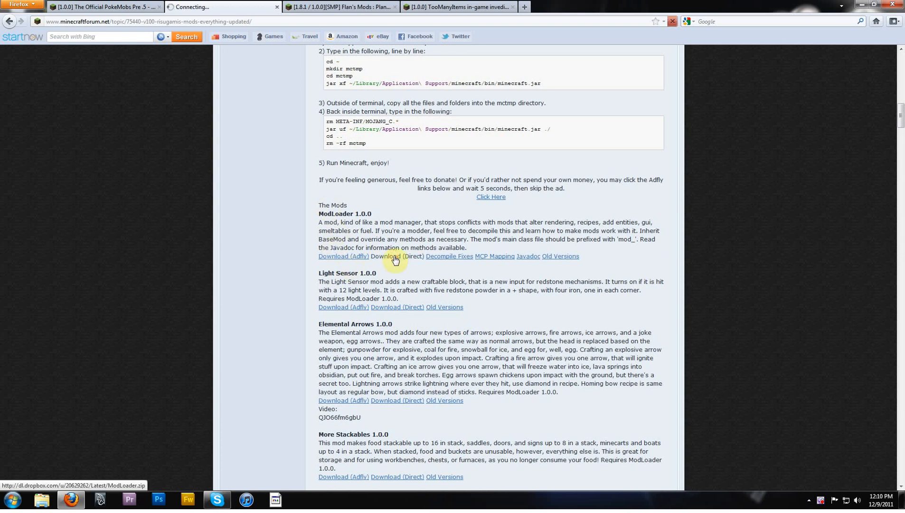
{"action": "left_click", "coordinate": [397, 256]}
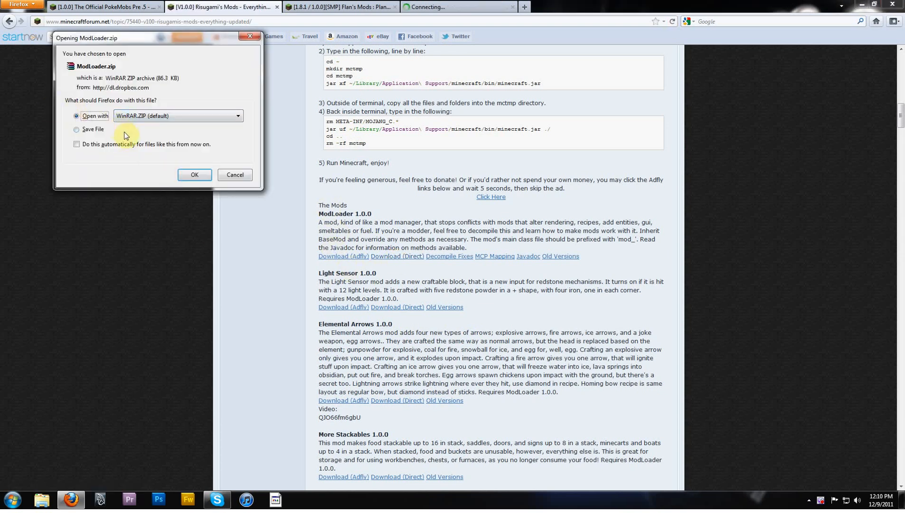
{"action": "left_click", "coordinate": [194, 175]}
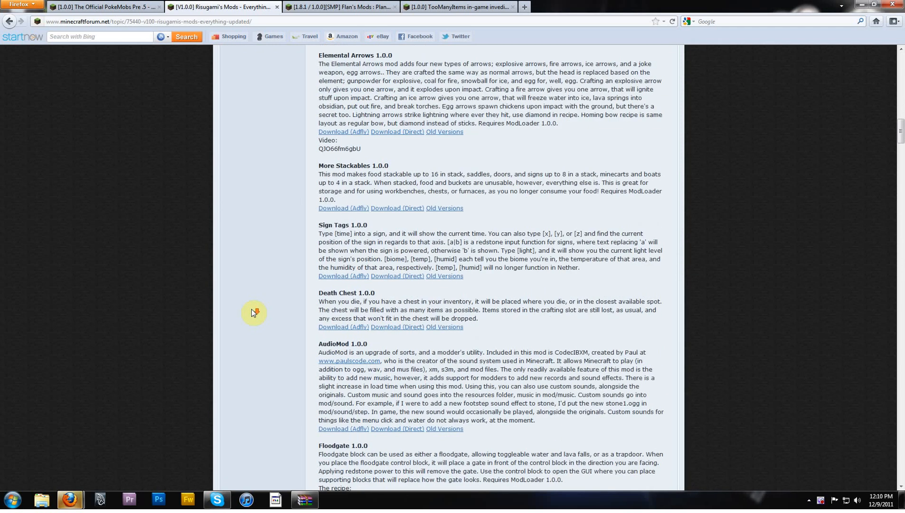
Step: Download AudioMod the same way into WinRAR, then bring up the Flan's Mods thread
{"action": "scroll", "scroll_direction": "down", "scroll_amount": 3}
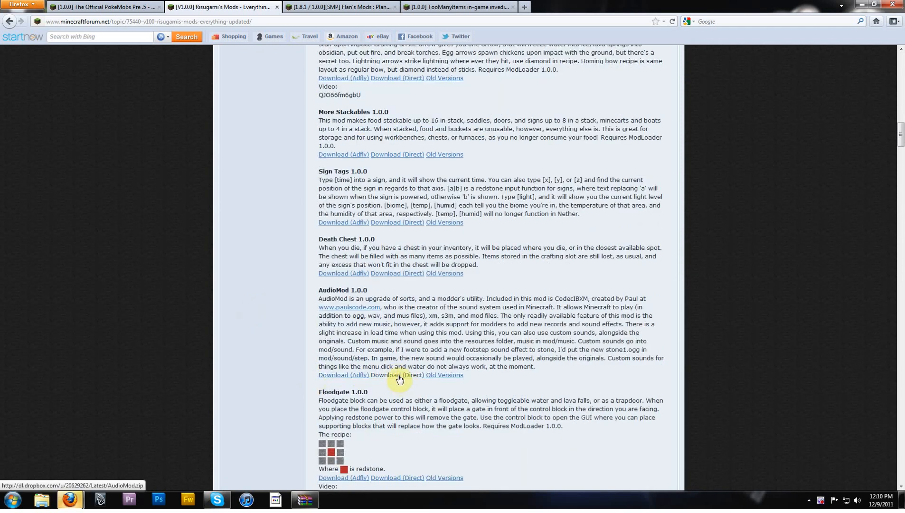
{"action": "left_click", "coordinate": [397, 376]}
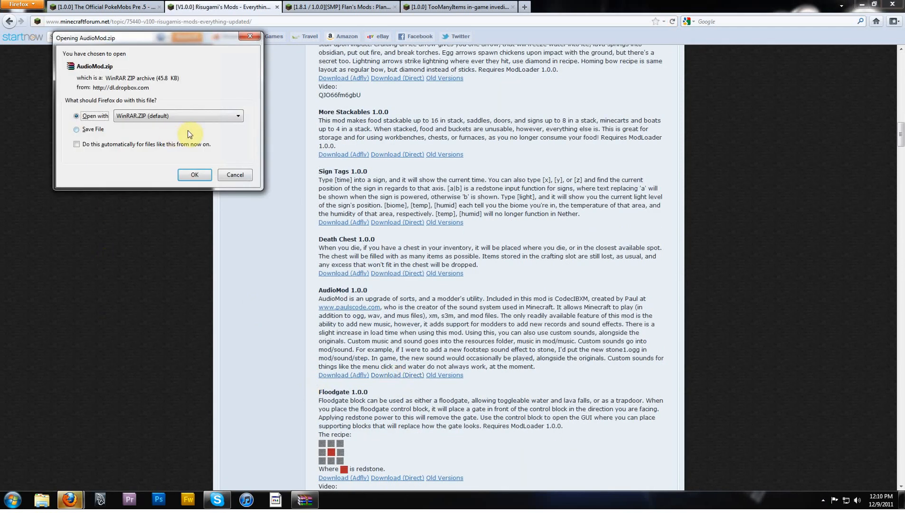
{"action": "left_click", "coordinate": [193, 175]}
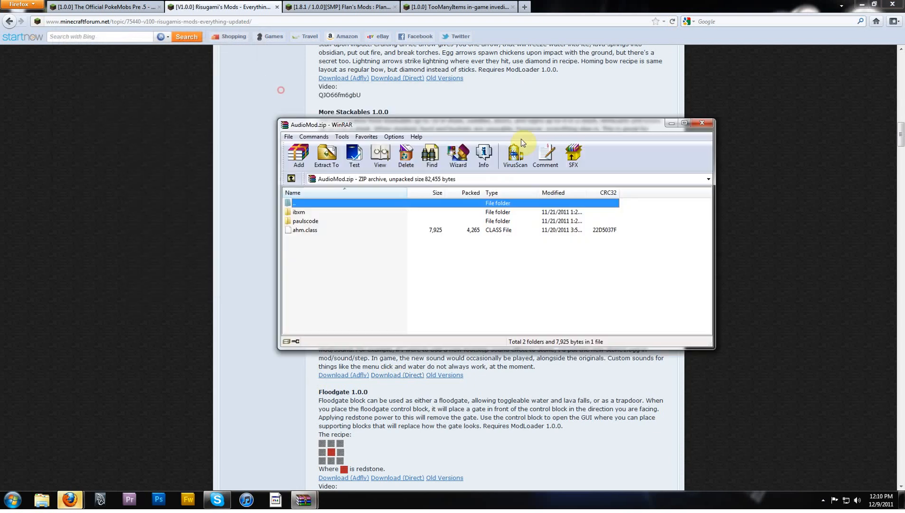
{"action": "left_click", "coordinate": [350, 6]}
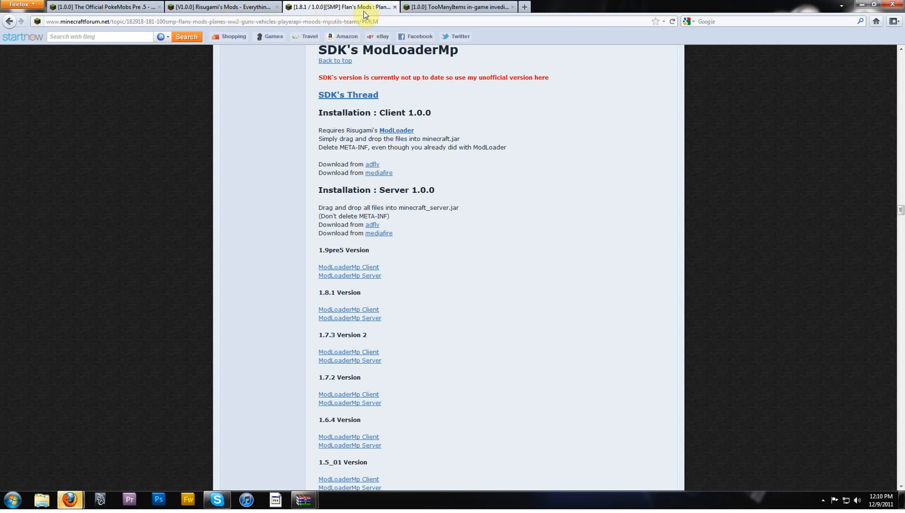
{"action": "mouse_move", "coordinate": [356, 12]}
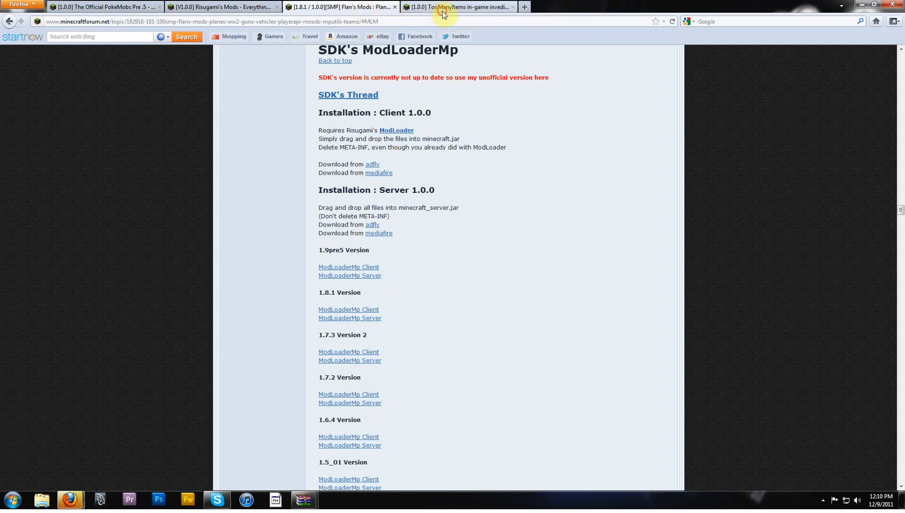
Step: Review the Flan's Mods ModLoaderMp section and the PokeMobs requirements page
{"action": "left_click", "coordinate": [445, 7]}
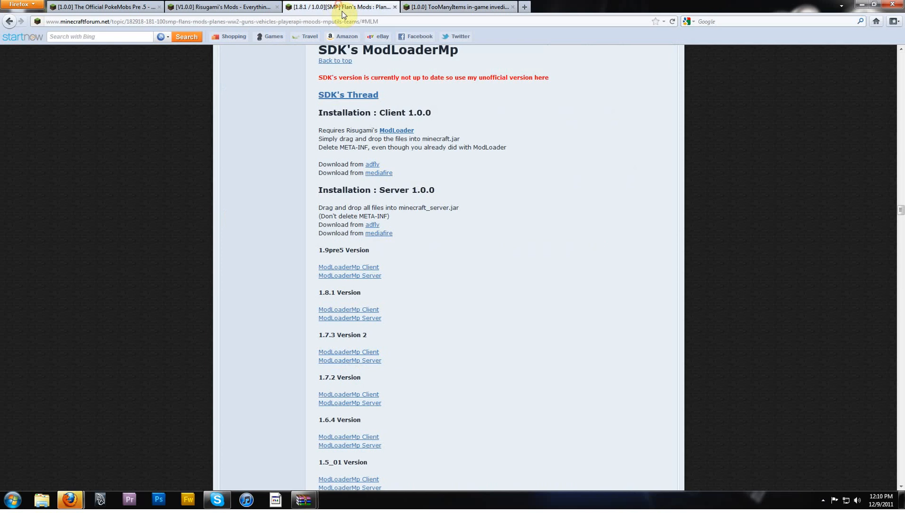
{"action": "mouse_move", "coordinate": [406, 75]}
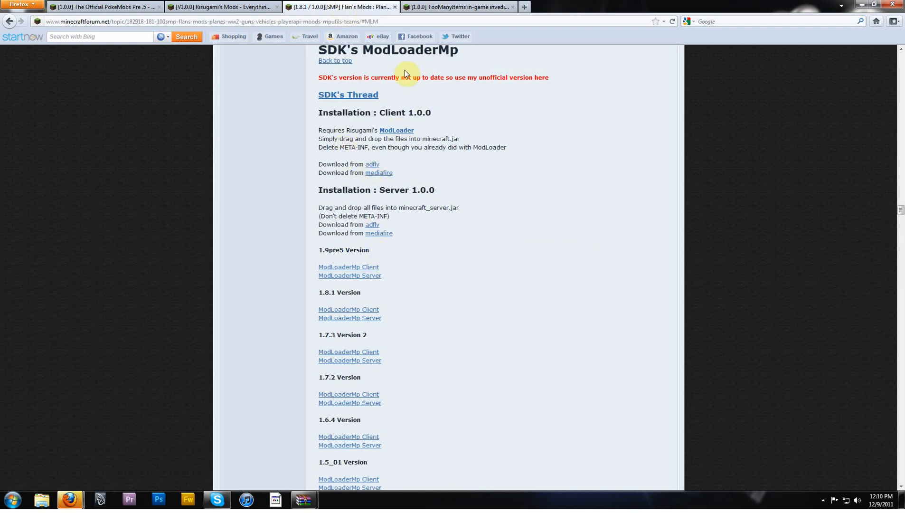
{"action": "left_click", "coordinate": [110, 7]}
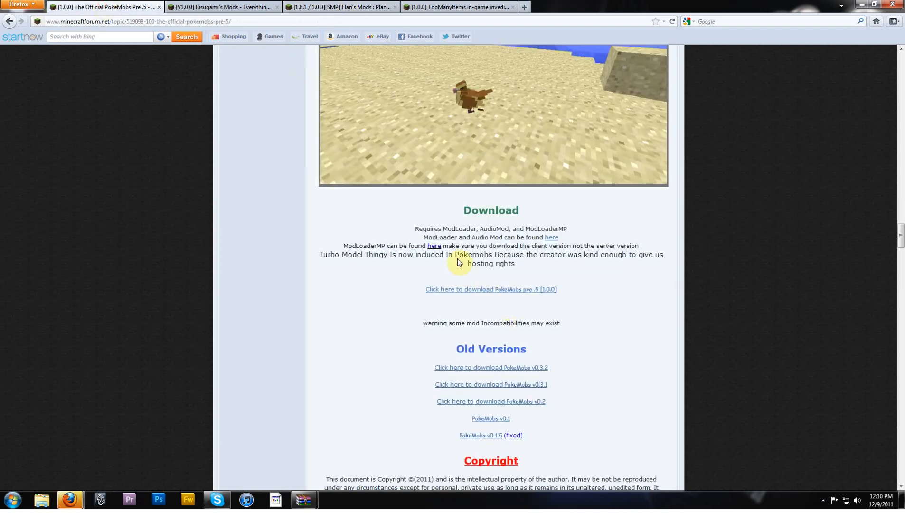
{"action": "mouse_move", "coordinate": [488, 246]}
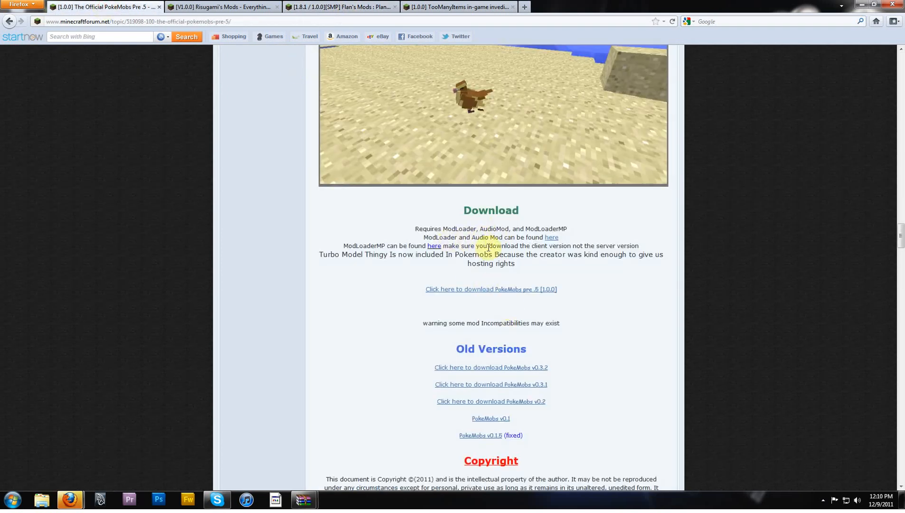
{"action": "mouse_move", "coordinate": [554, 240]}
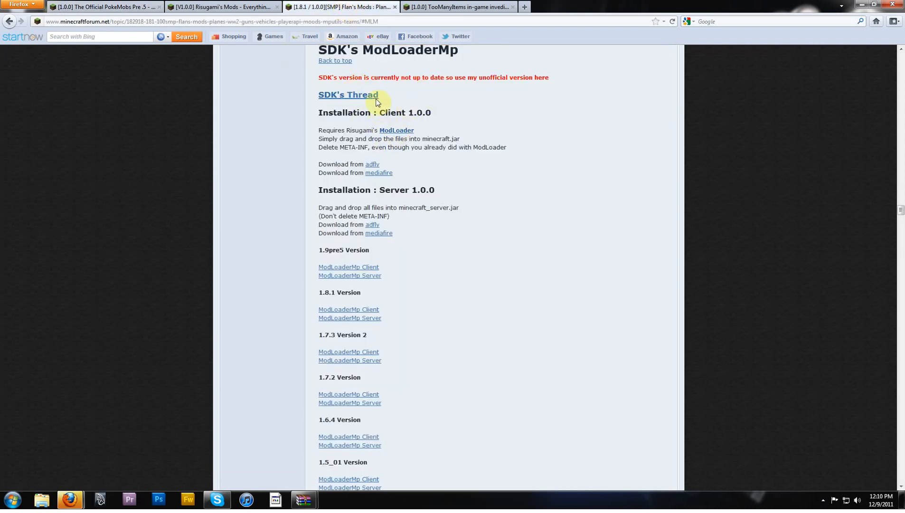
Step: Get the ModLoaderMp 1.0.0 client zip from MediaFire past the adf.ly and QuiBids ads
{"action": "left_click", "coordinate": [373, 164]}
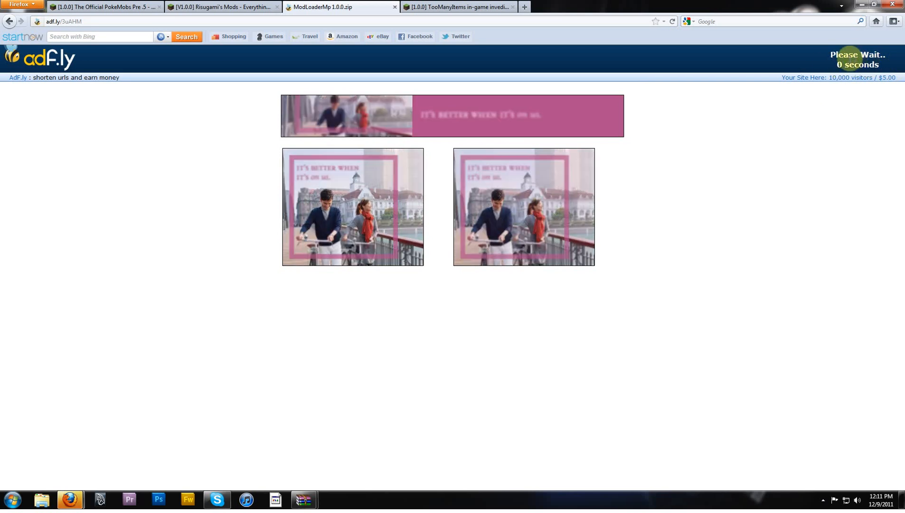
{"action": "left_click", "coordinate": [857, 59]}
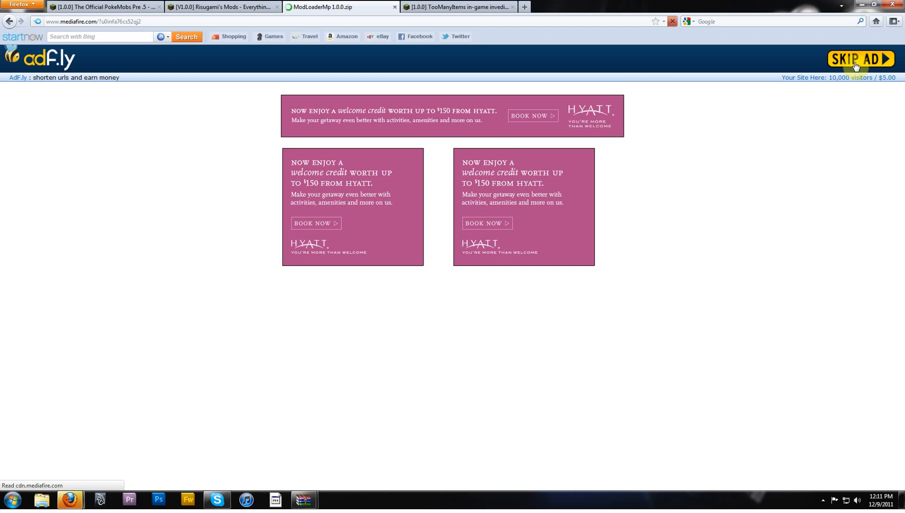
{"action": "left_click", "coordinate": [855, 59]}
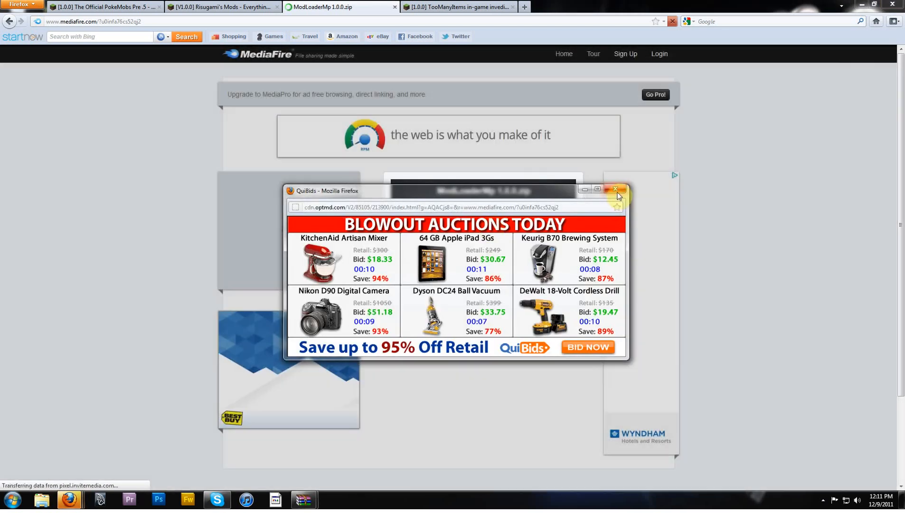
{"action": "left_click", "coordinate": [615, 189]}
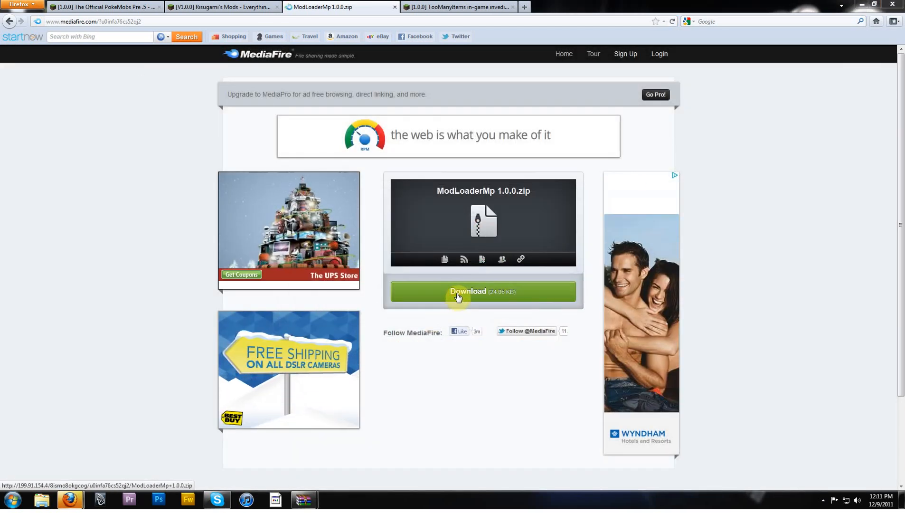
{"action": "left_click", "coordinate": [458, 291]}
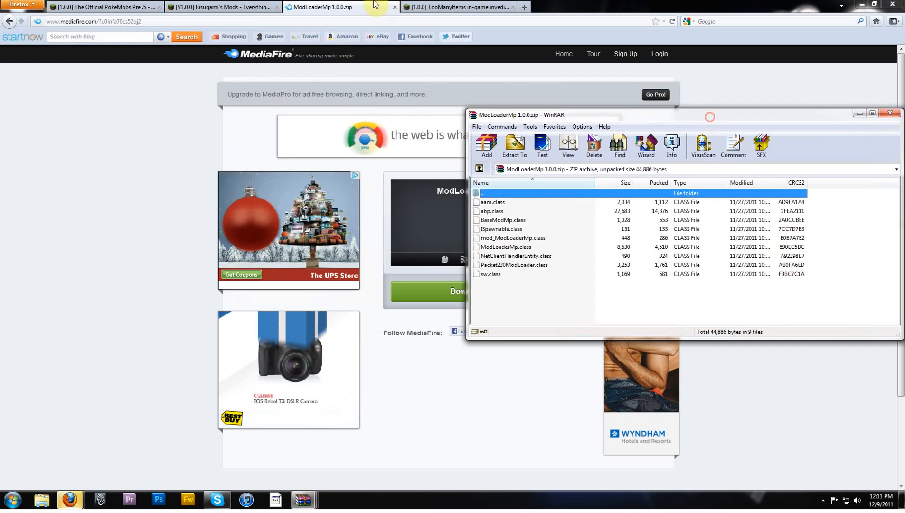
Step: Download TooManyItems2011_11_29.zip for 1.0.0 and have it open in WinRAR
{"action": "left_click", "coordinate": [464, 7]}
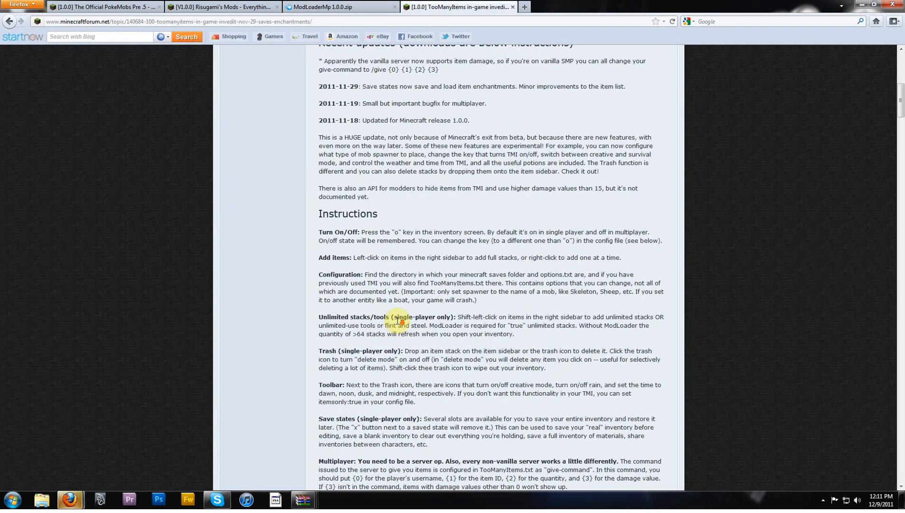
{"action": "scroll", "scroll_direction": "down", "scroll_amount": 3}
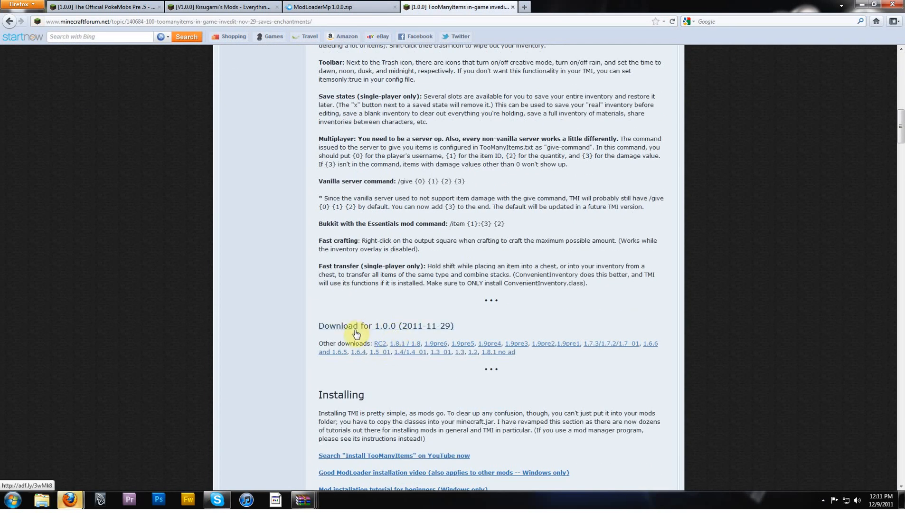
{"action": "mouse_move", "coordinate": [340, 331]}
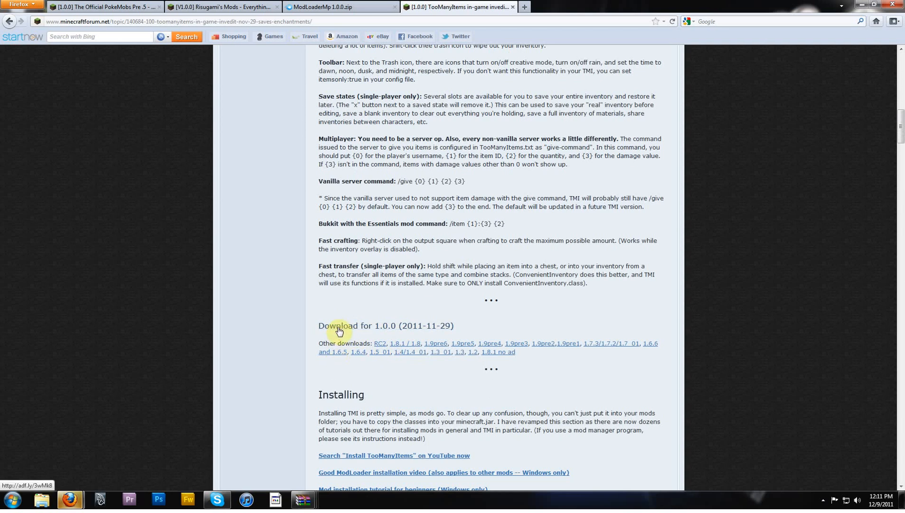
{"action": "left_click", "coordinate": [340, 329]}
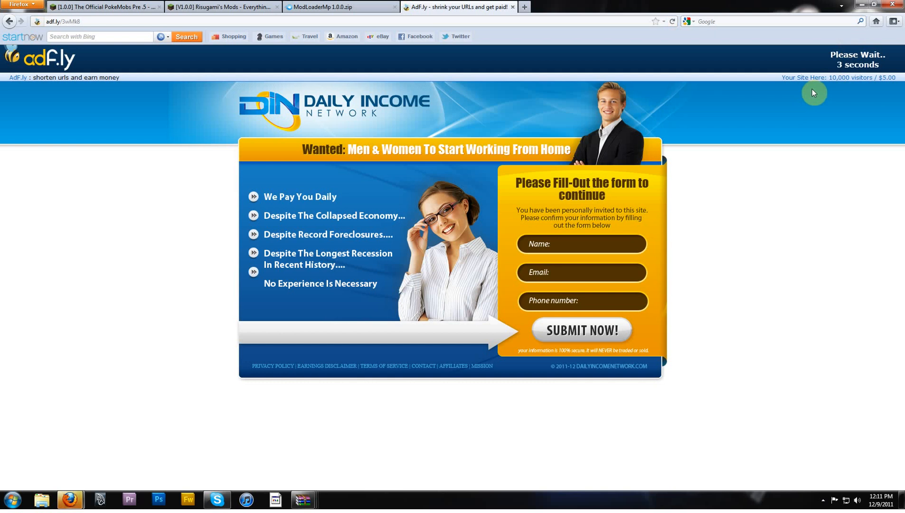
{"action": "mouse_move", "coordinate": [820, 42]}
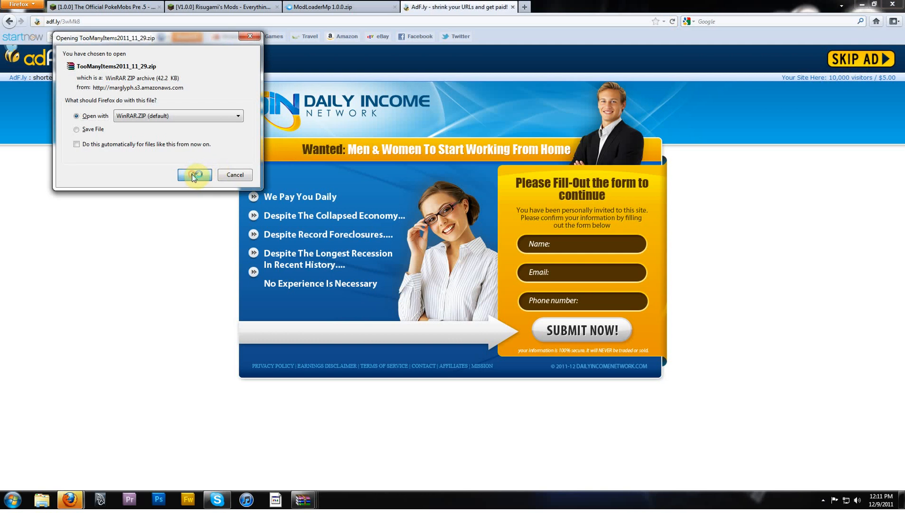
{"action": "left_click", "coordinate": [194, 175]}
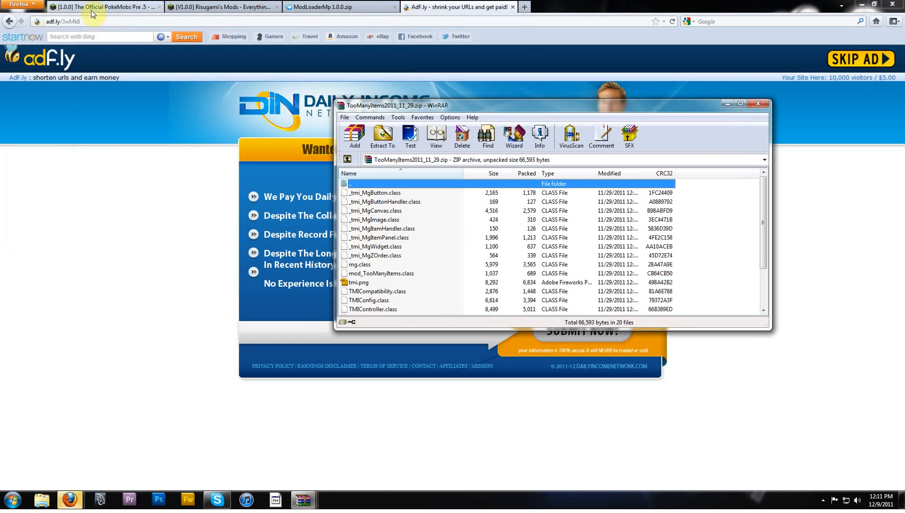
Step: Download the Pokemobs pre .5 [1.0.0] zip via adf.ly and have it open in WinRAR
{"action": "left_click", "coordinate": [104, 9]}
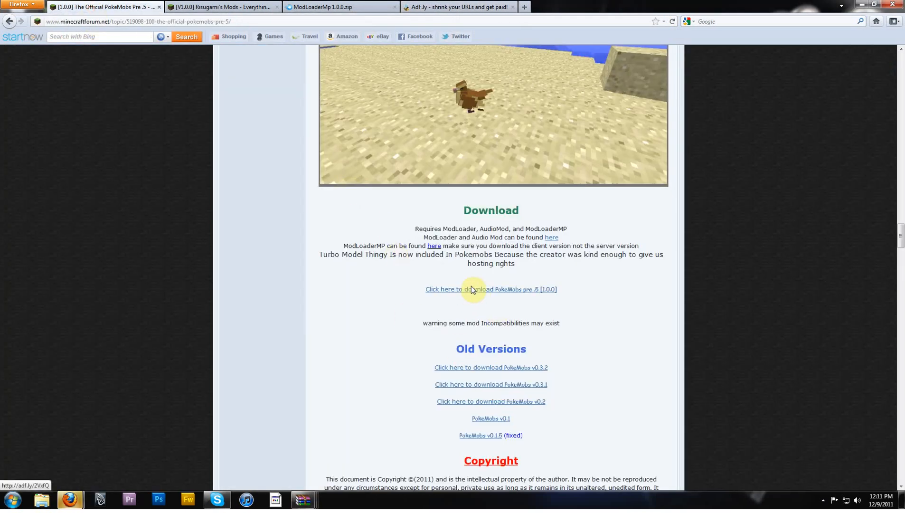
{"action": "left_click", "coordinate": [473, 289]}
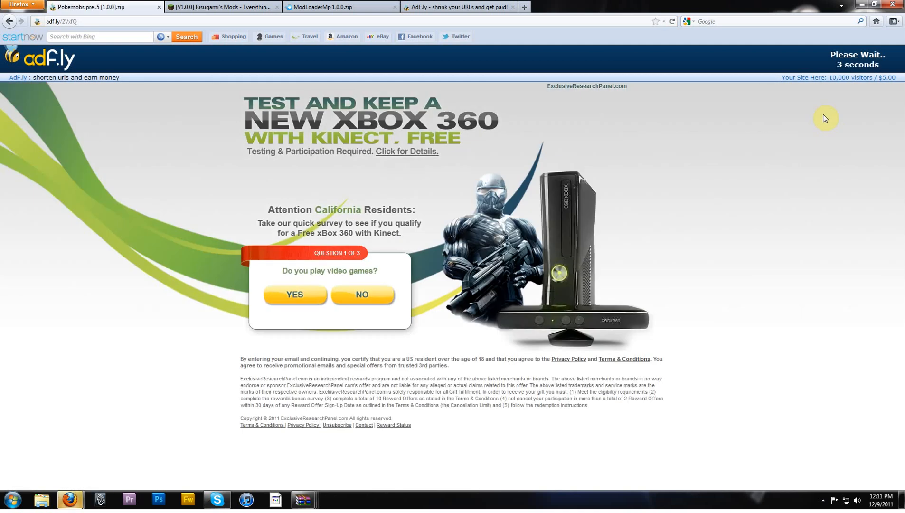
{"action": "mouse_move", "coordinate": [854, 50]}
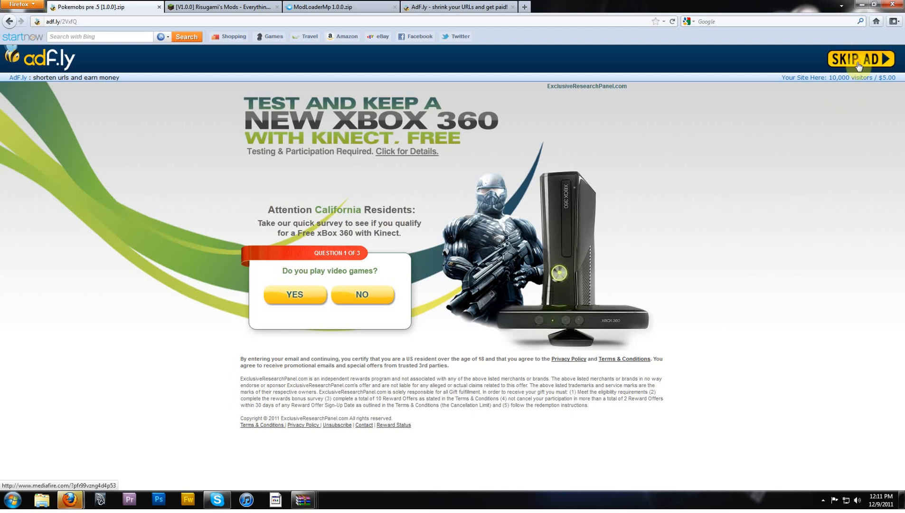
{"action": "left_click", "coordinate": [861, 59]}
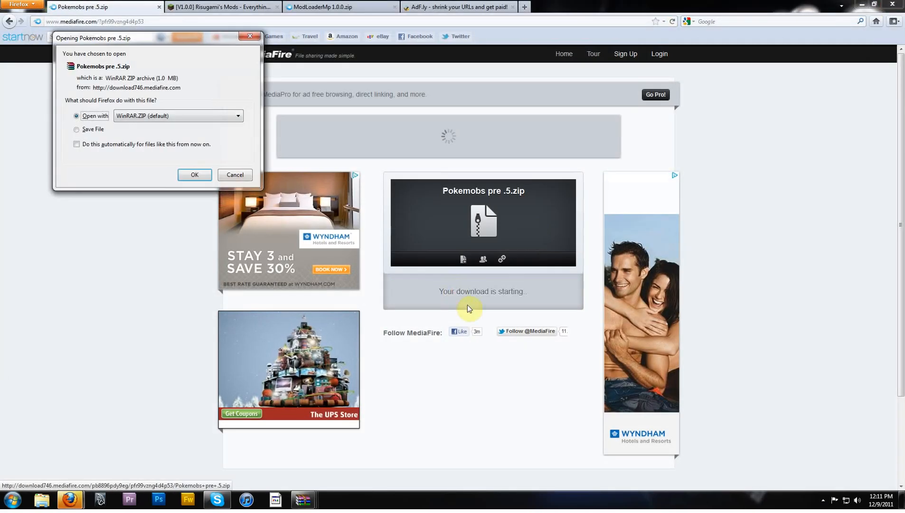
{"action": "left_click", "coordinate": [194, 175]}
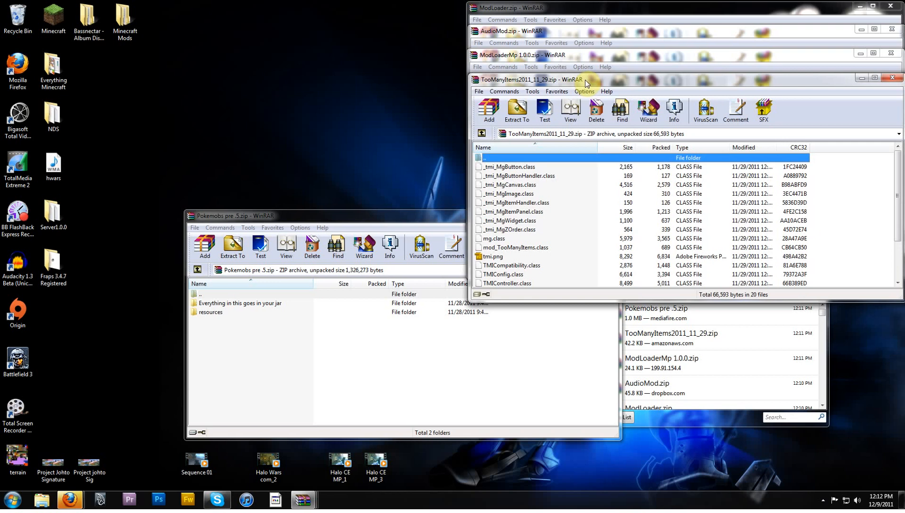
Step: Stack the Pokemobs pre .5.zip window with the other four open mod archives
{"action": "left_click", "coordinate": [241, 215]}
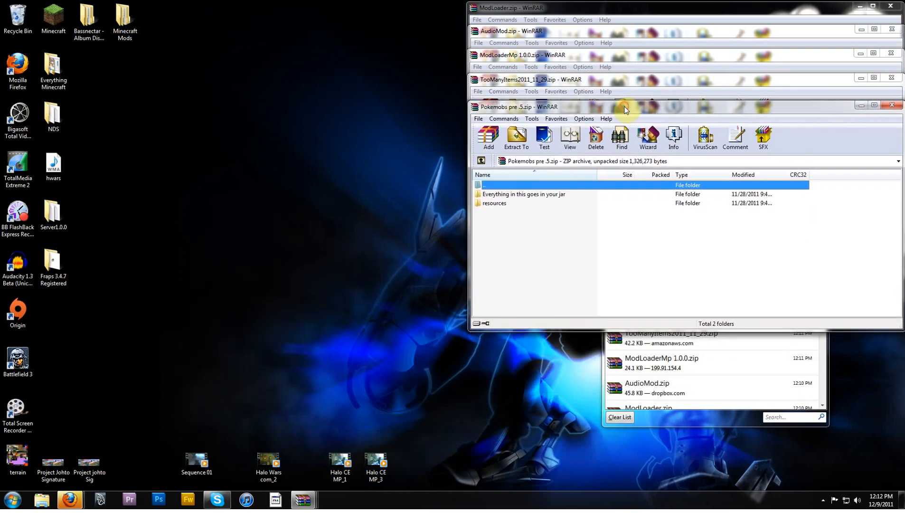
{"action": "mouse_move", "coordinate": [135, 472]}
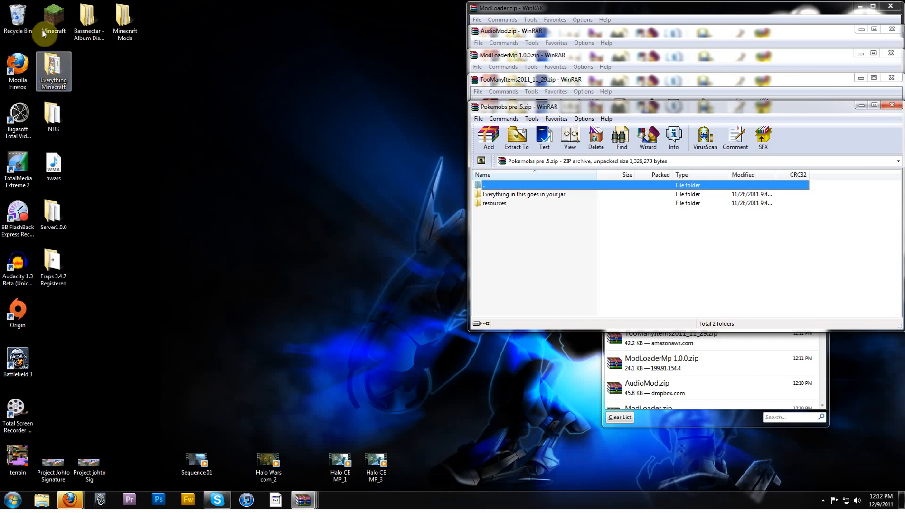
Step: Launch Minecraft and start a forced update so the game packages download again
{"action": "double_click", "coordinate": [53, 14]}
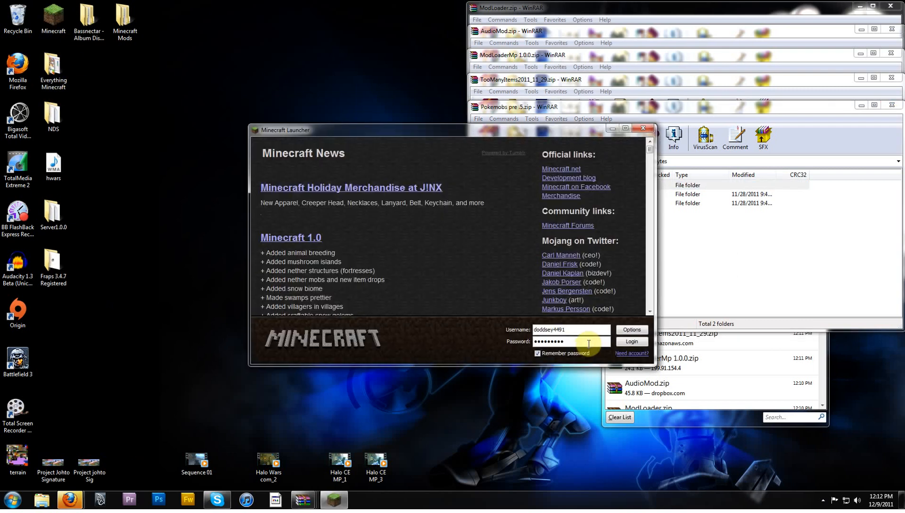
{"action": "left_click", "coordinate": [631, 330]}
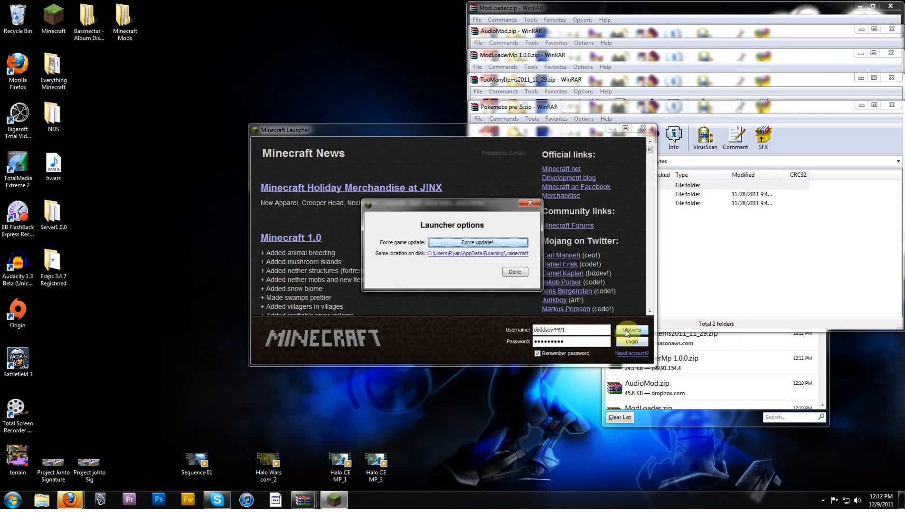
{"action": "left_click", "coordinate": [477, 242]}
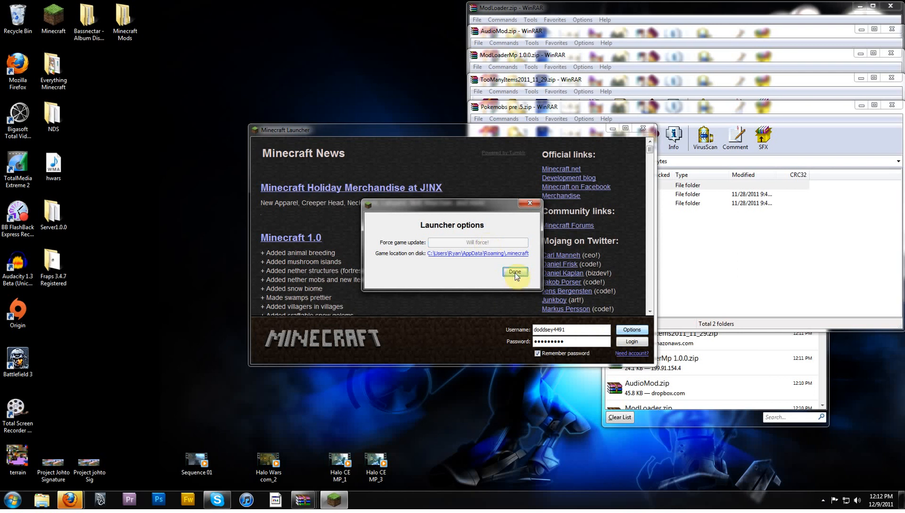
{"action": "left_click", "coordinate": [515, 272]}
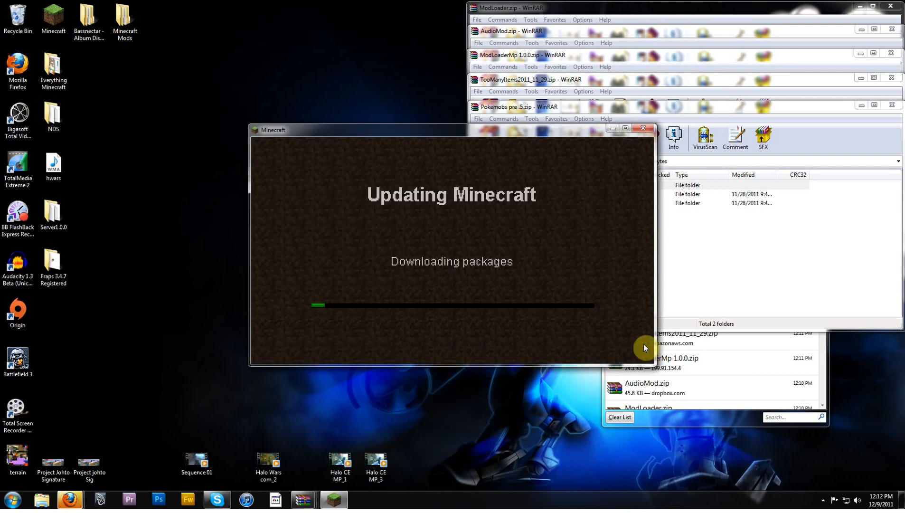
{"action": "mouse_move", "coordinate": [455, 298]}
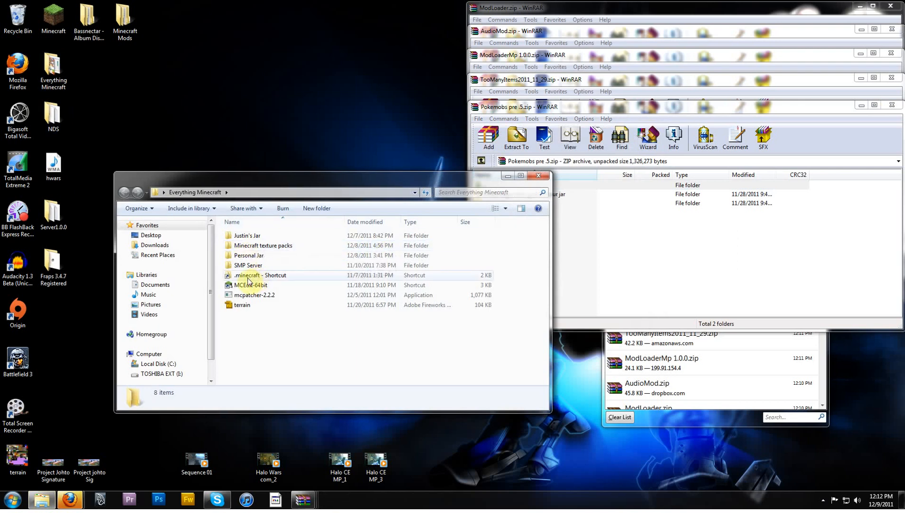
{"action": "mouse_move", "coordinate": [243, 275]}
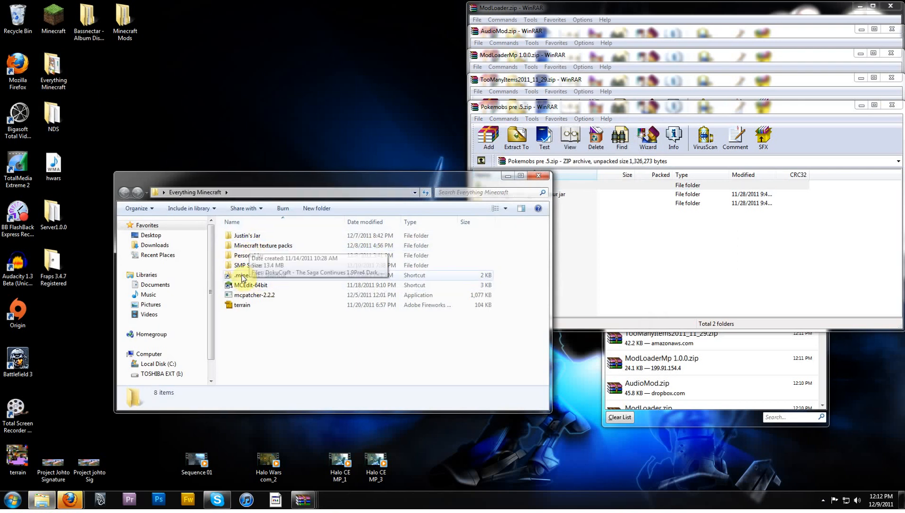
Step: Navigate via %appdata% to .minecraft\bin and select minecraft.jar
{"action": "double_click", "coordinate": [242, 275]}
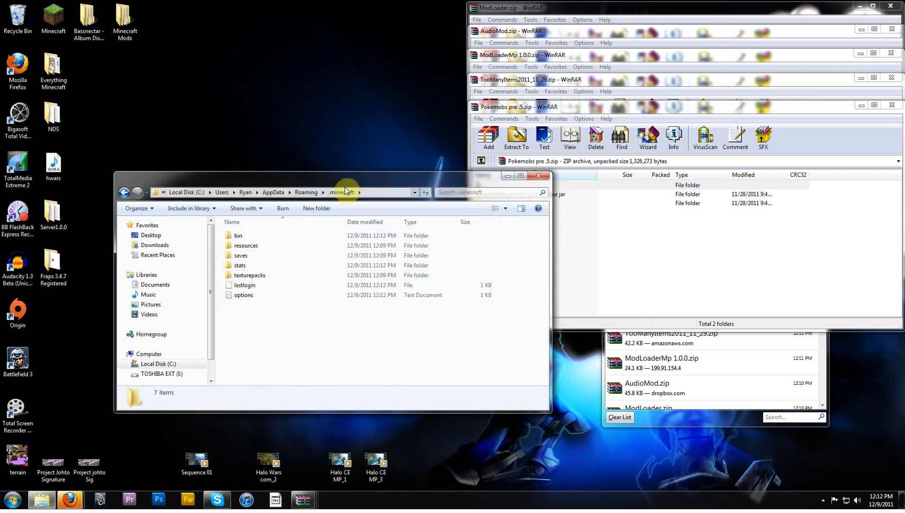
{"action": "left_click", "coordinate": [345, 193]}
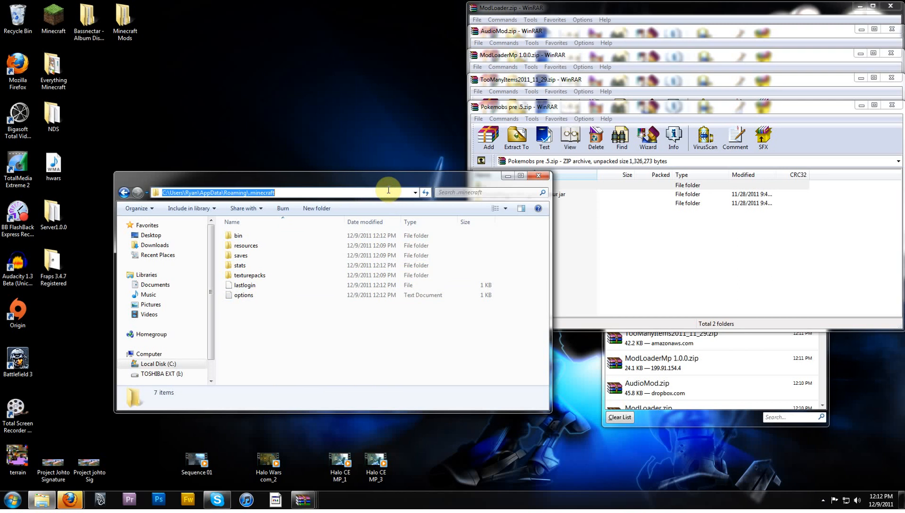
{"action": "type", "text": "%app"}
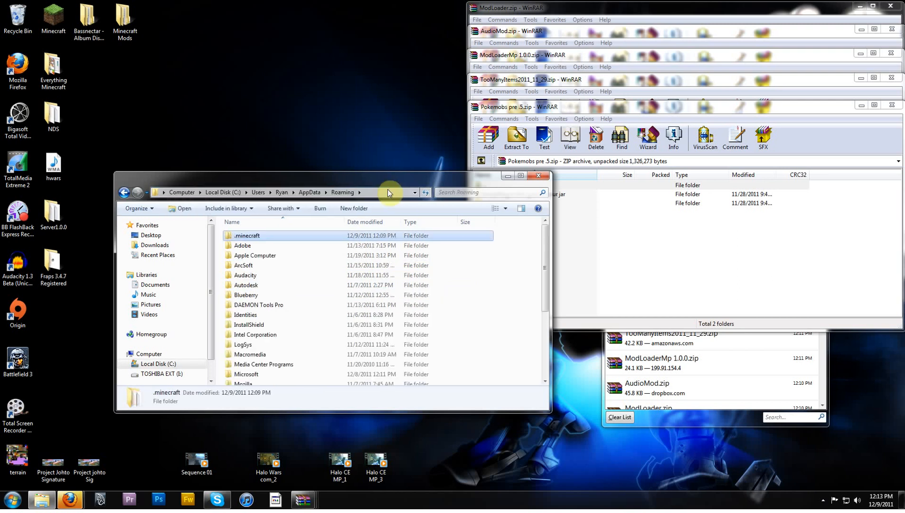
{"action": "mouse_move", "coordinate": [259, 245]}
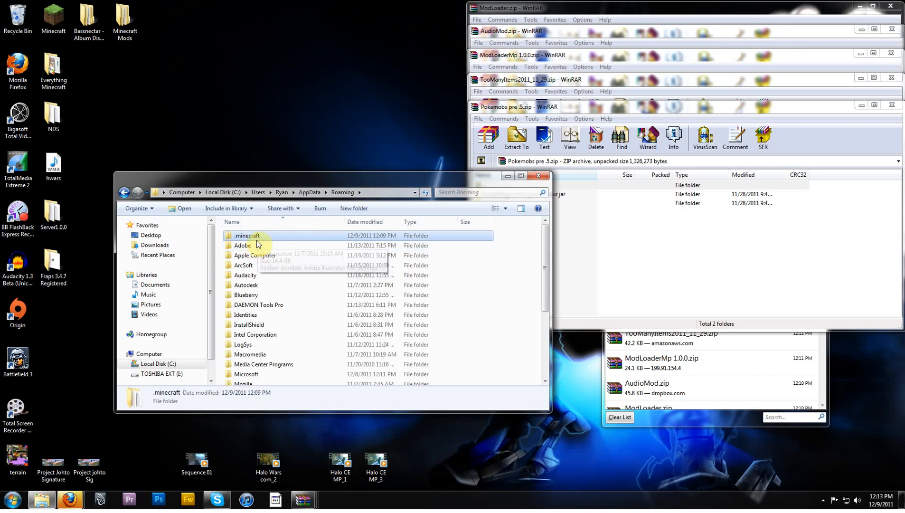
{"action": "double_click", "coordinate": [246, 235]}
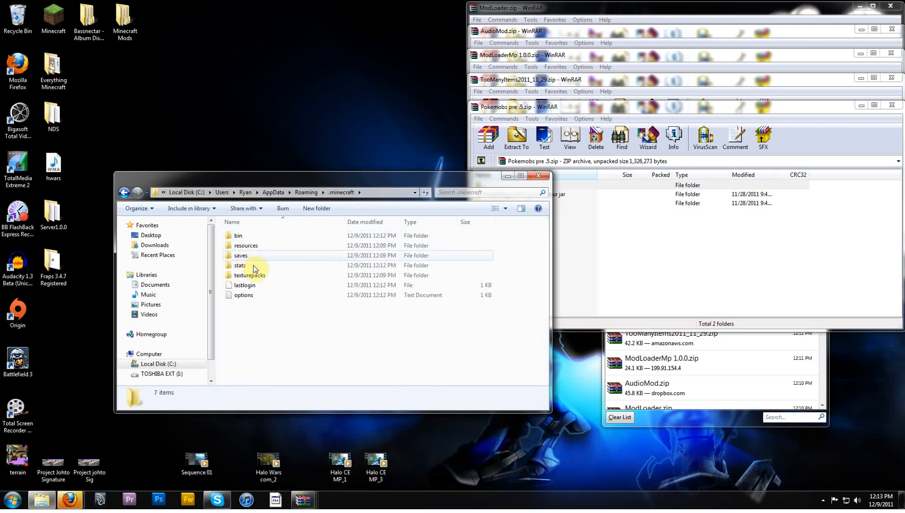
{"action": "double_click", "coordinate": [237, 236]}
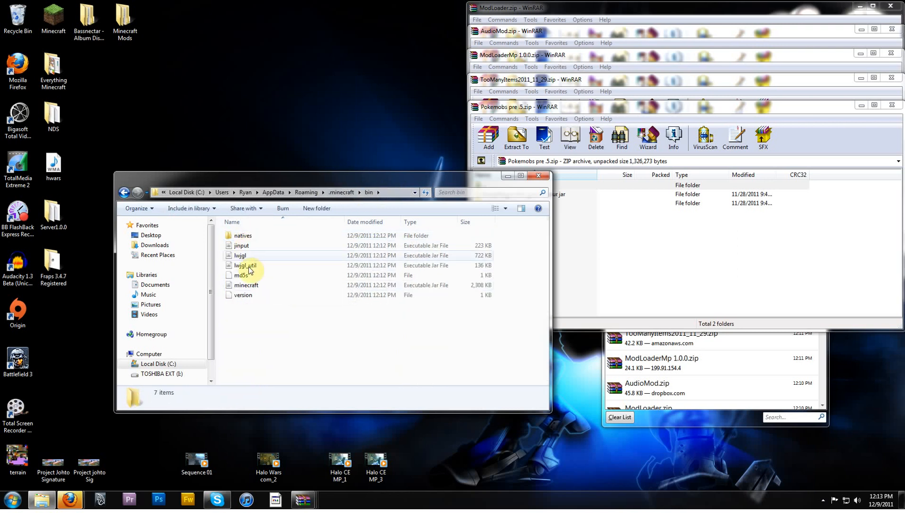
{"action": "left_click", "coordinate": [245, 285]}
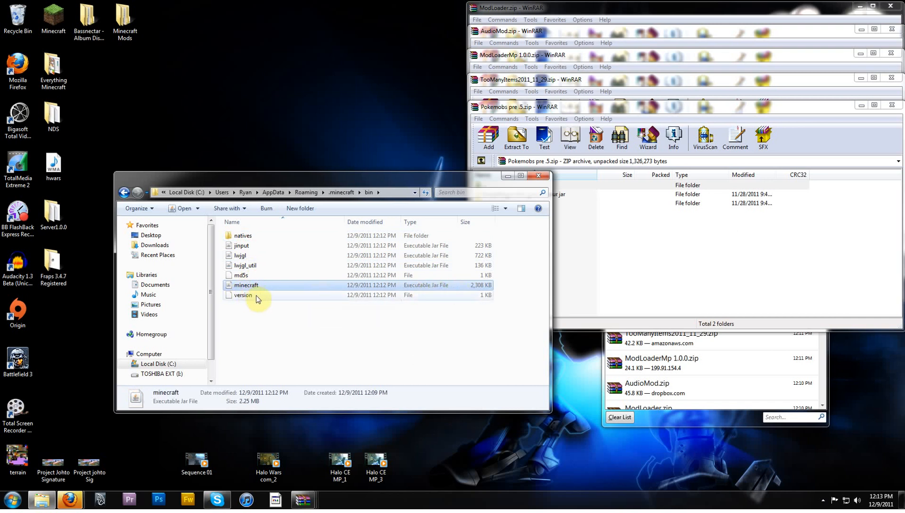
{"action": "mouse_move", "coordinate": [279, 297]}
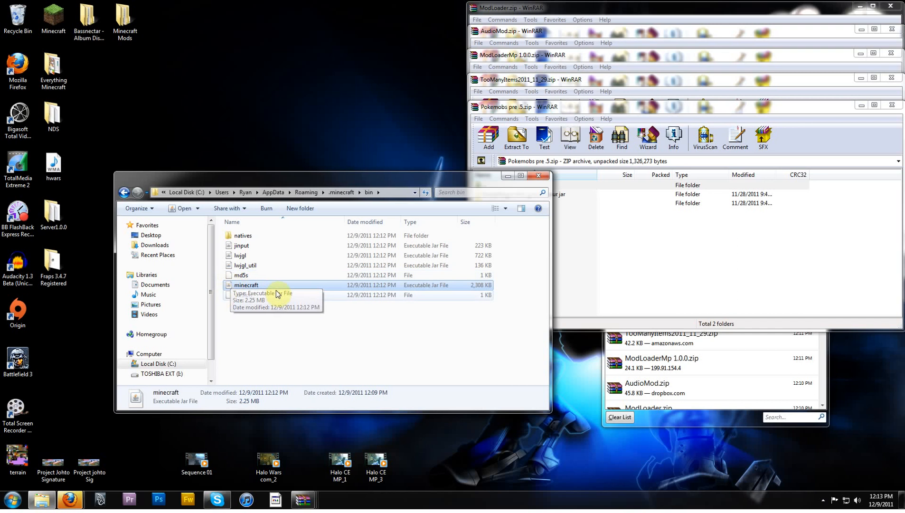
Step: Open minecraft.jar in WinRAR and return Explorer to the .minecraft folder
{"action": "right_click", "coordinate": [246, 285]}
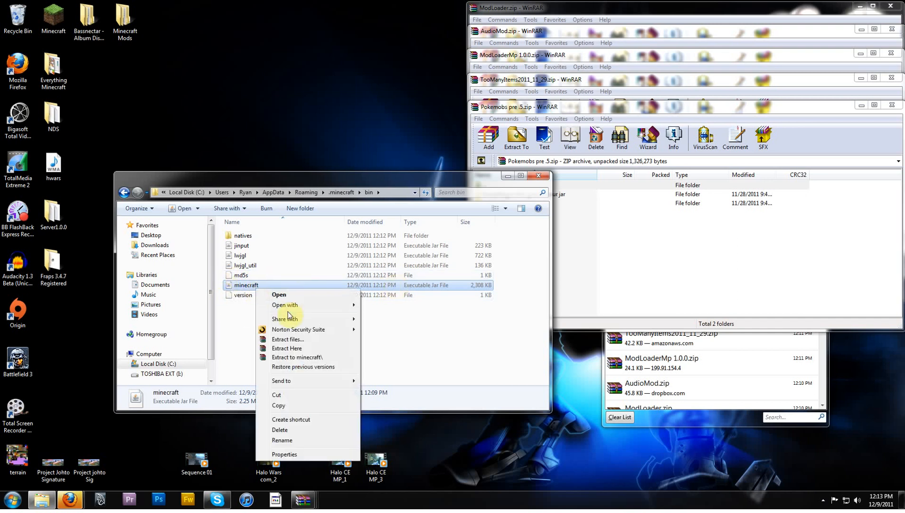
{"action": "left_click", "coordinate": [285, 305]}
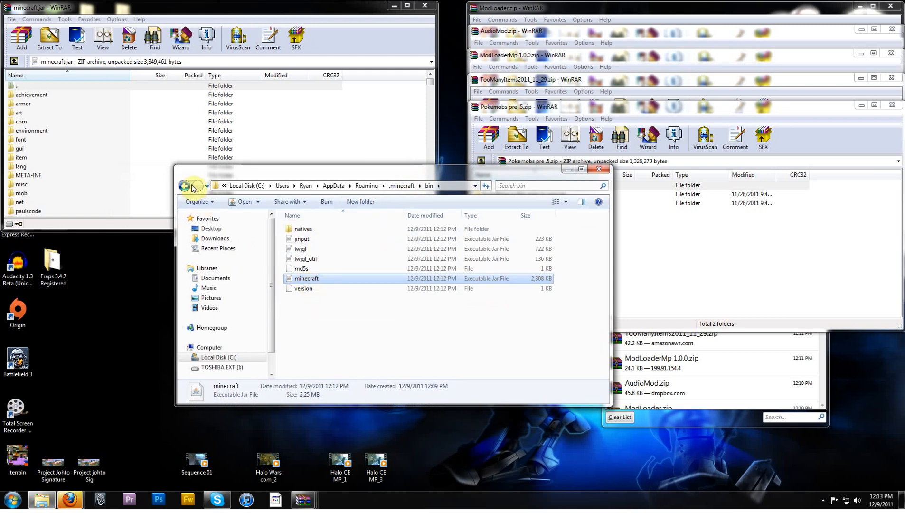
{"action": "left_click", "coordinate": [184, 186]}
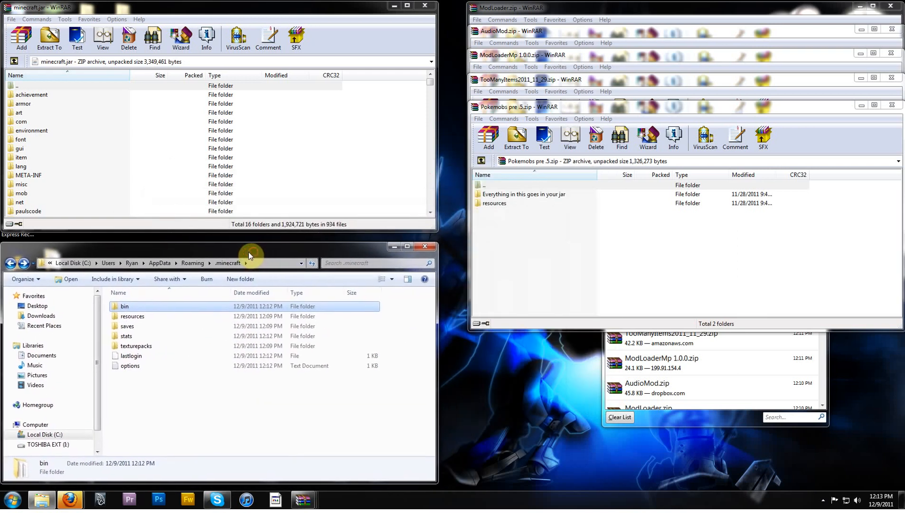
{"action": "mouse_move", "coordinate": [356, 159]}
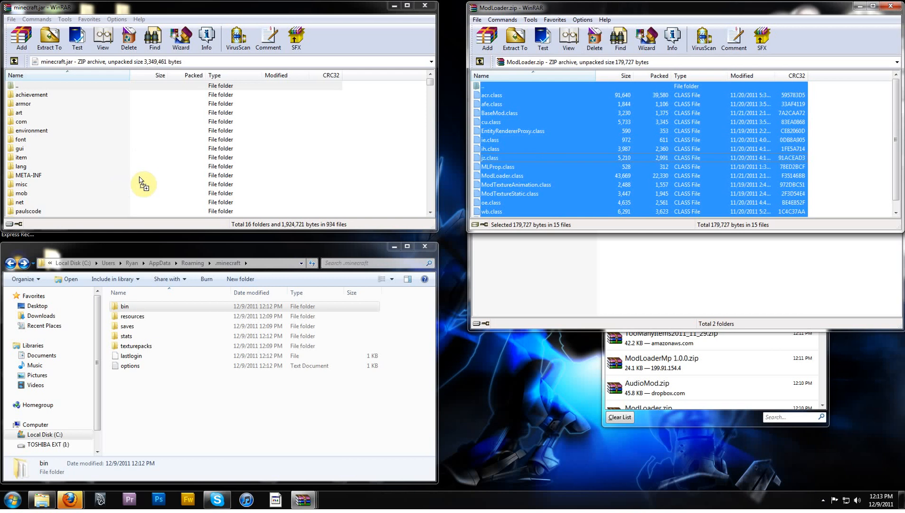
{"action": "mouse_move", "coordinate": [16, 192]}
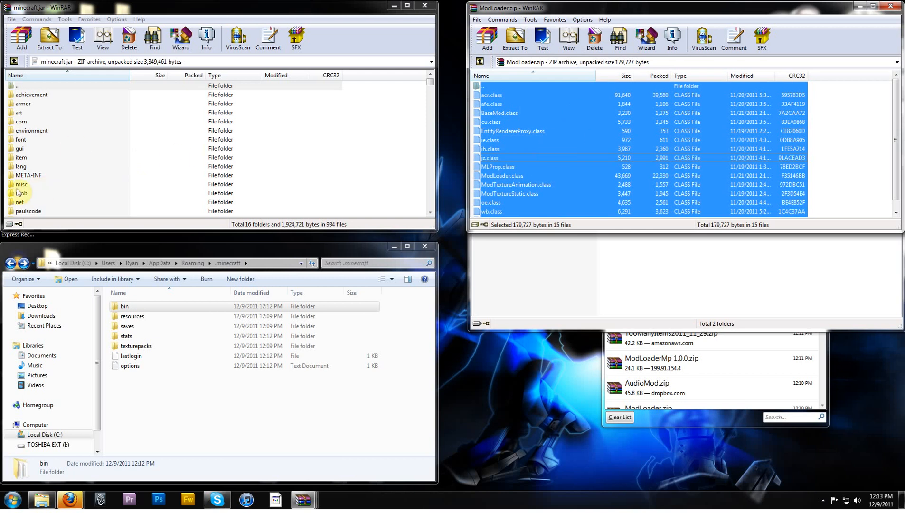
Step: Remove META-INF from minecraft.jar and add the ModLoader, ModLoaderMp and TooManyItems files
{"action": "left_click", "coordinate": [29, 175]}
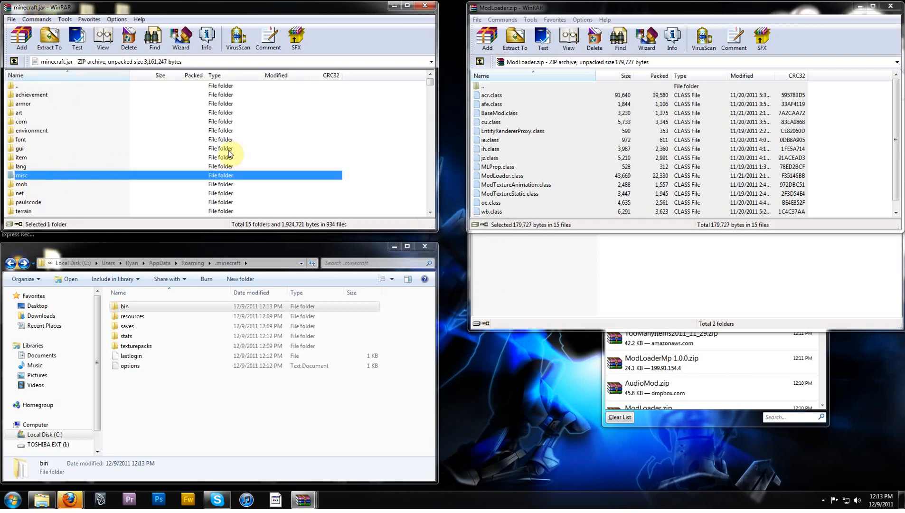
{"action": "left_click", "coordinate": [513, 131]}
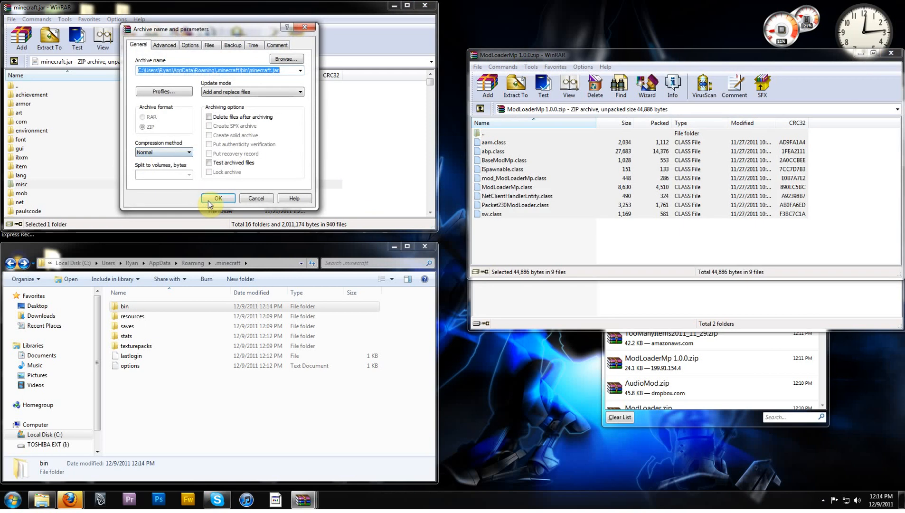
{"action": "left_click", "coordinate": [219, 198]}
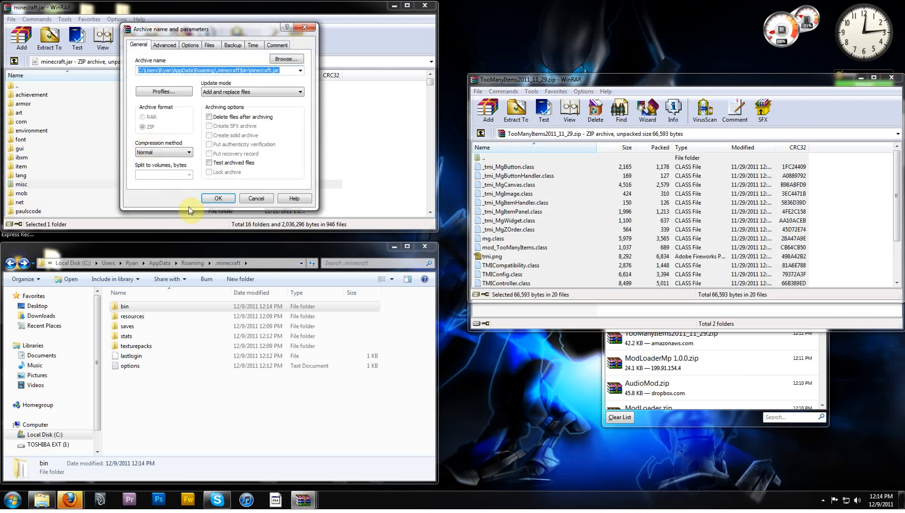
{"action": "left_click", "coordinate": [219, 199]}
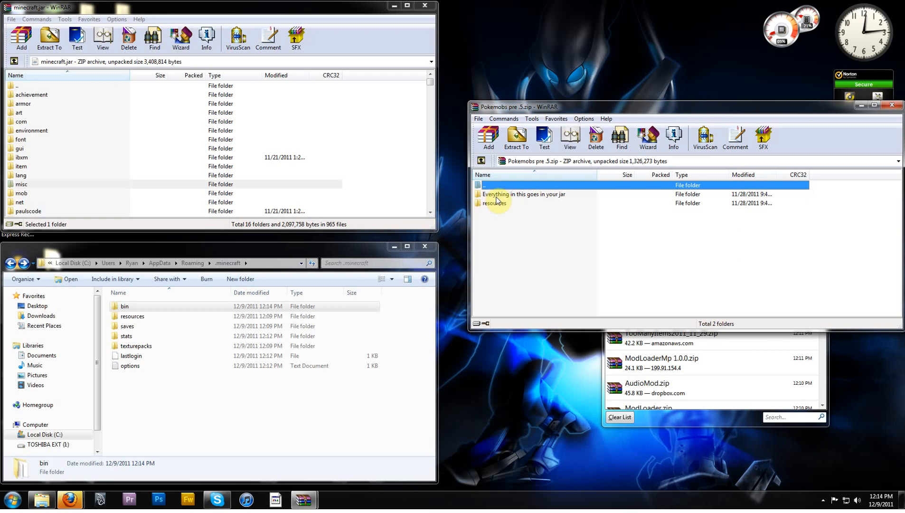
Step: Add the Pokemobs jar-folder files into minecraft.jar and close the archive
{"action": "double_click", "coordinate": [524, 195]}
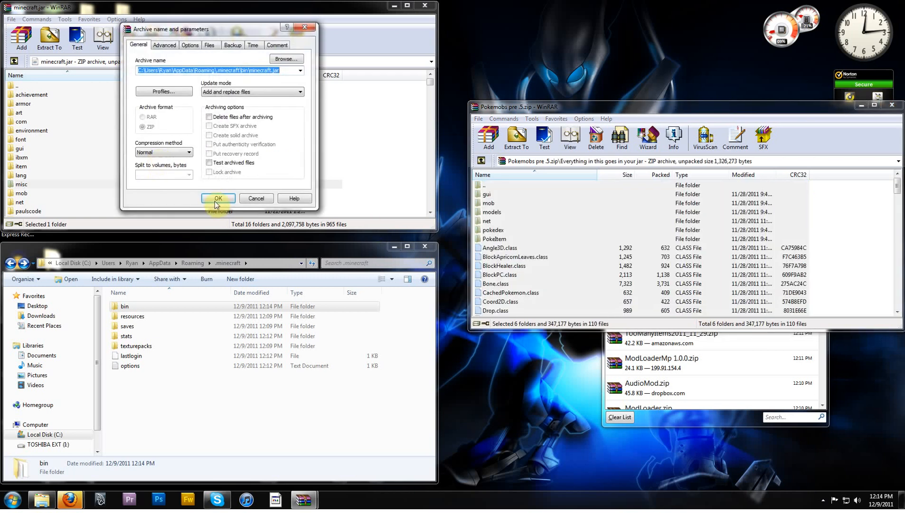
{"action": "left_click", "coordinate": [219, 198]}
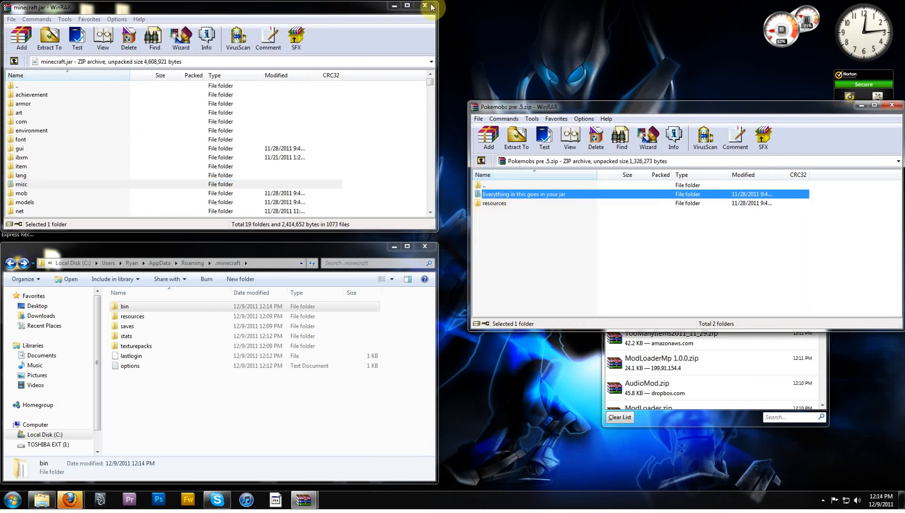
{"action": "left_click", "coordinate": [424, 6]}
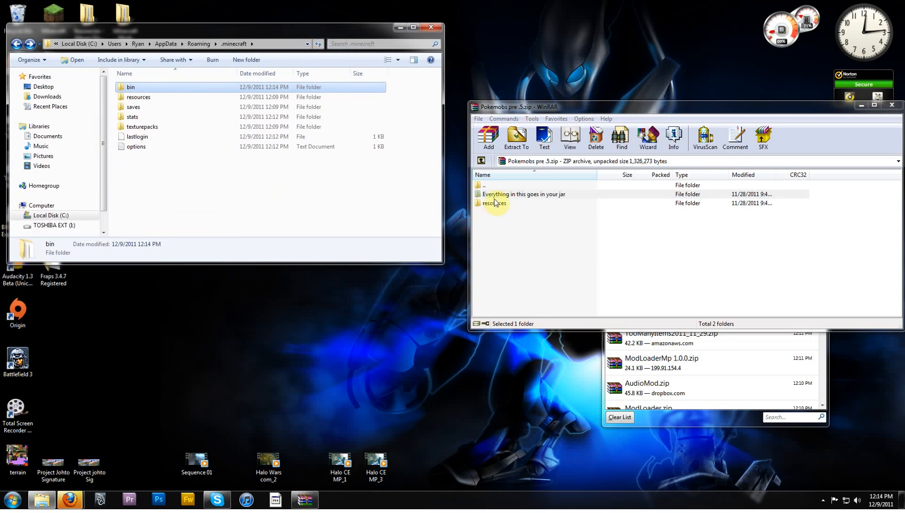
Step: Move the Pokemobs resources mod folder into .minecraft\resources and close the archive
{"action": "double_click", "coordinate": [496, 203]}
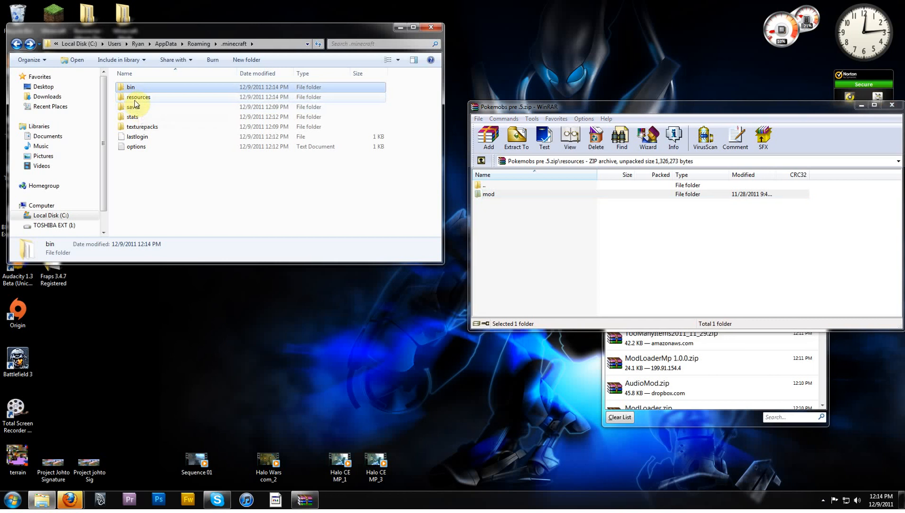
{"action": "left_click_drag", "start_coordinate": [518, 106], "coordinate": [378, 124]}
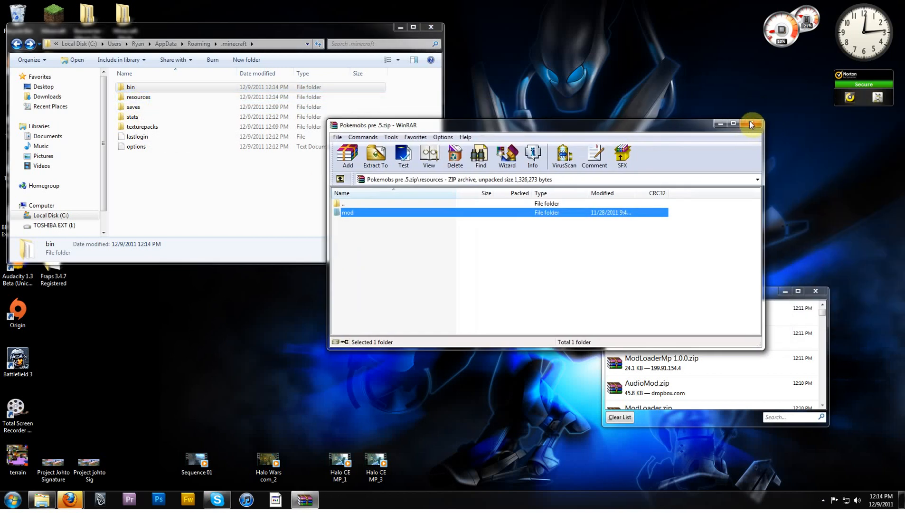
{"action": "left_click", "coordinate": [751, 123]}
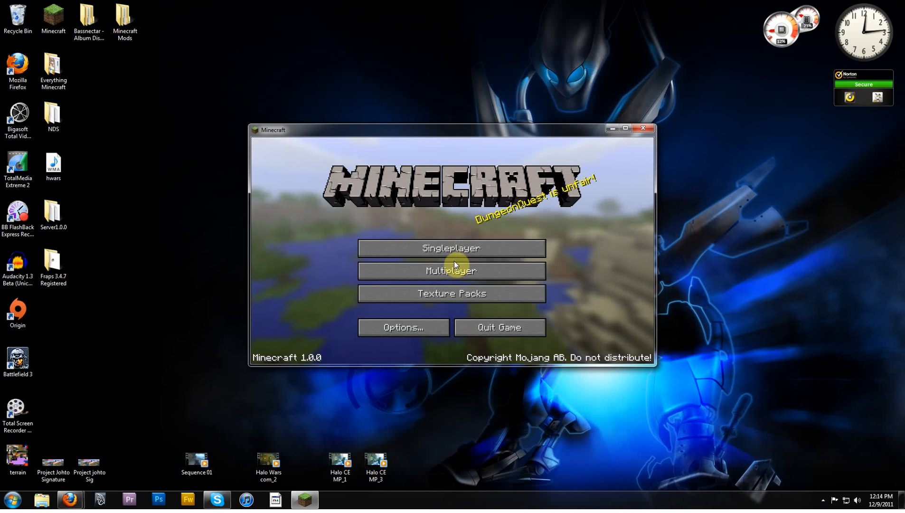
Step: Start a new single-player Survival world named blahbl and let it generate
{"action": "left_click", "coordinate": [452, 248]}
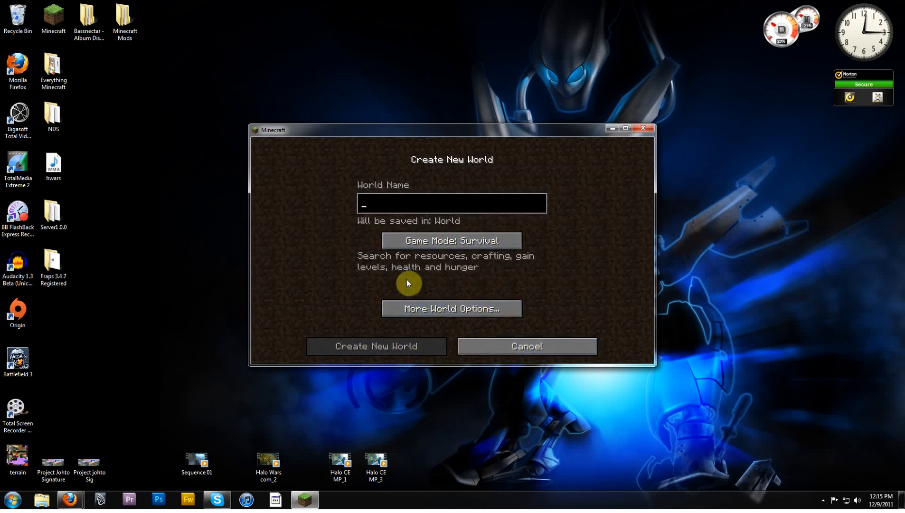
{"action": "type", "text": "blahbl"}
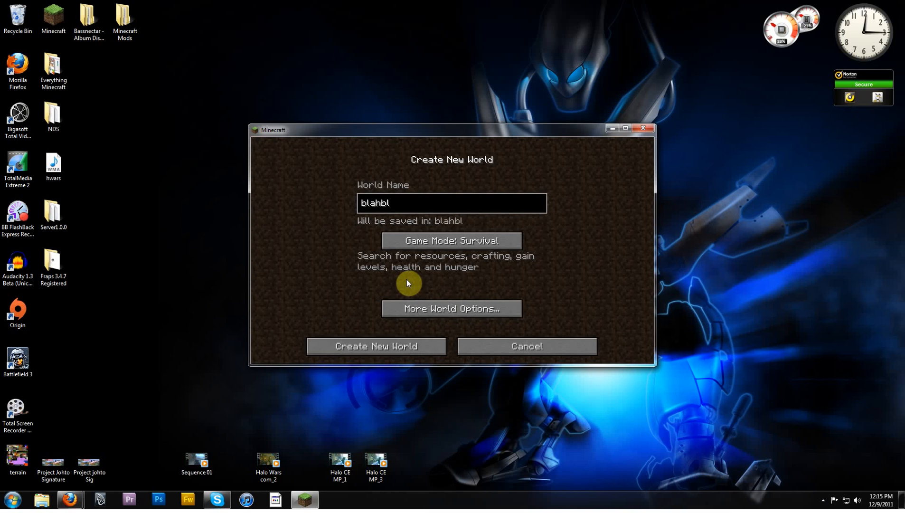
{"action": "left_click", "coordinate": [375, 347]}
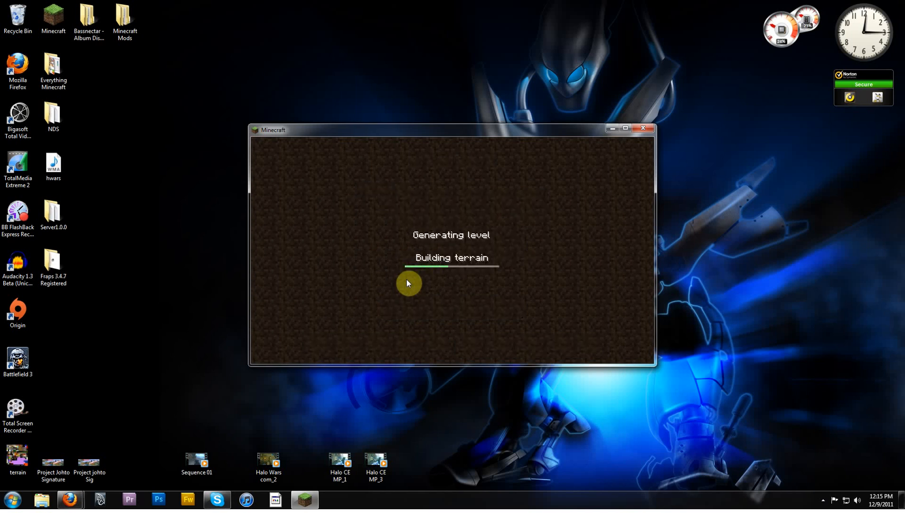
{"action": "mouse_move", "coordinate": [514, 266]}
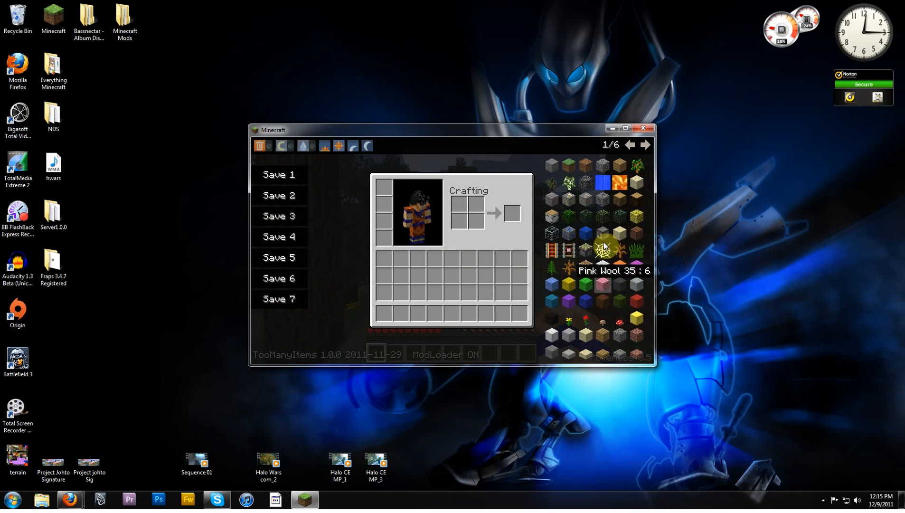
Step: Page forward and back through the TooManyItems item list to check the mod works
{"action": "left_click", "coordinate": [649, 145]}
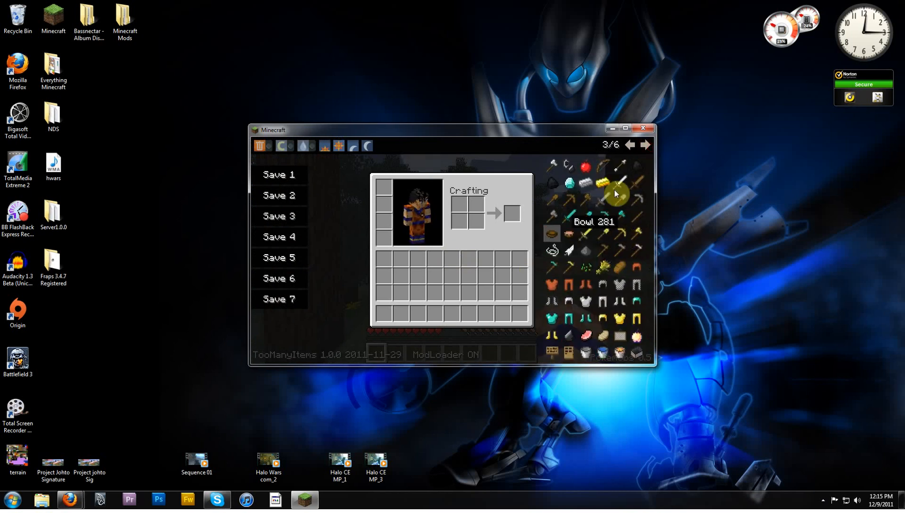
{"action": "left_click", "coordinate": [632, 144]}
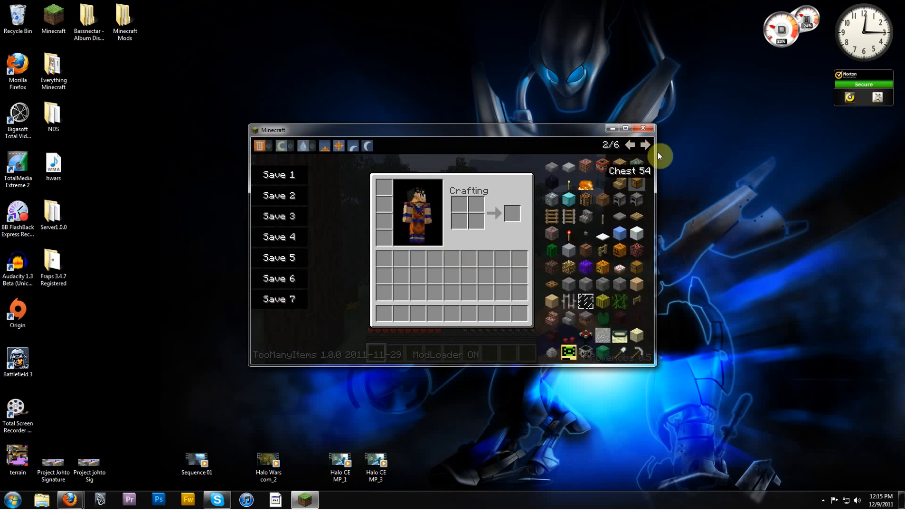
{"action": "left_click", "coordinate": [648, 145]}
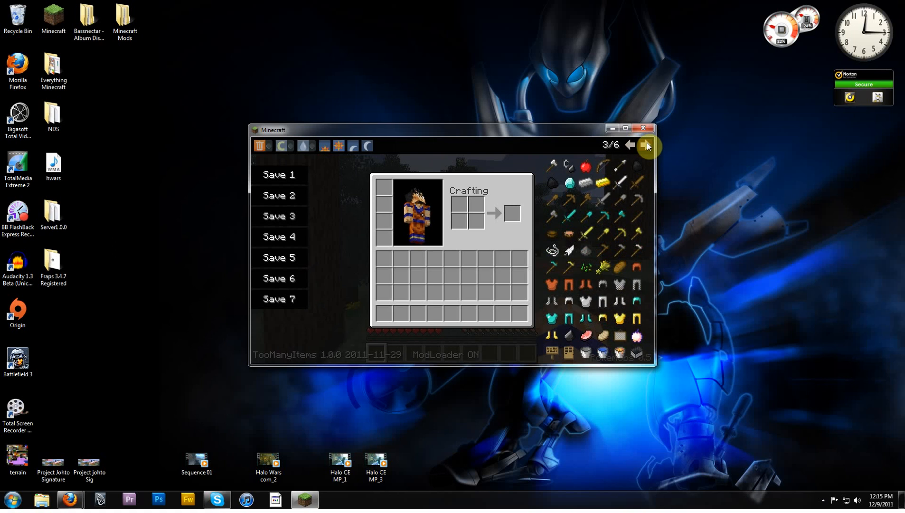
{"action": "left_click", "coordinate": [648, 146]}
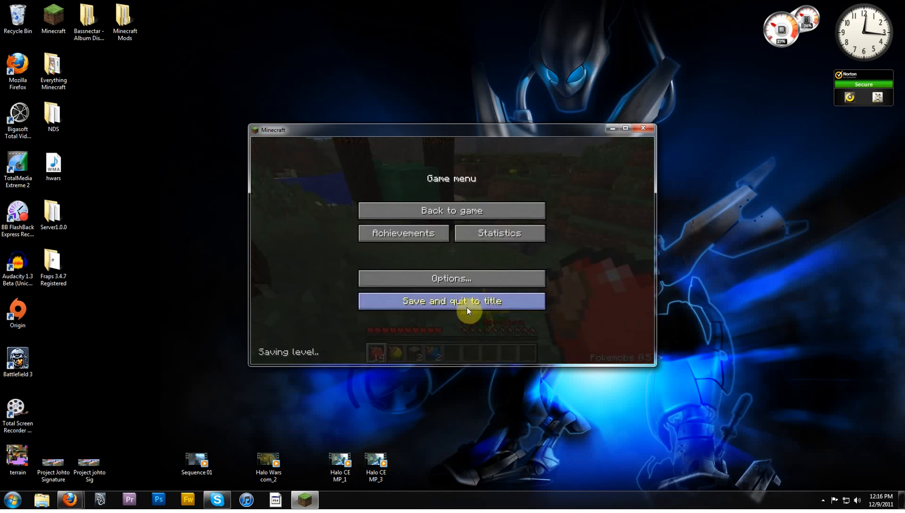
Step: Save and quit the world to the title screen, then exit Minecraft
{"action": "left_click", "coordinate": [452, 301]}
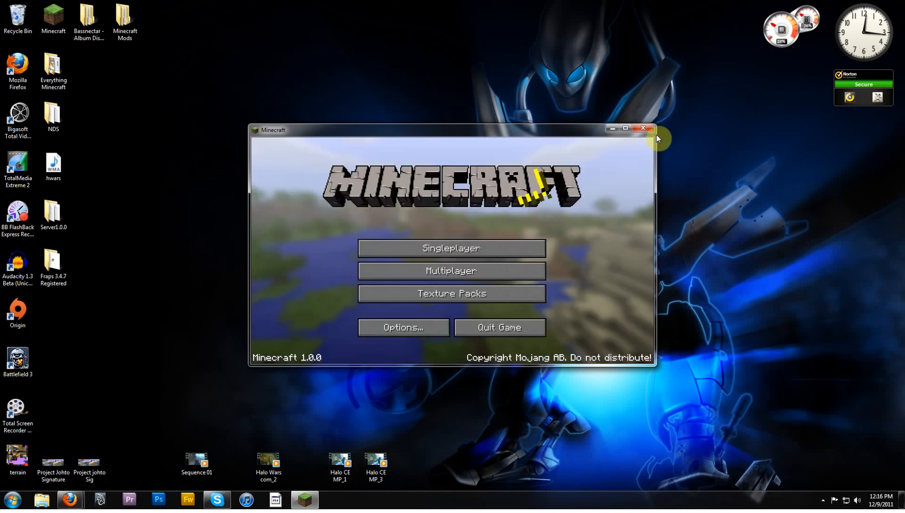
{"action": "left_click", "coordinate": [642, 129]}
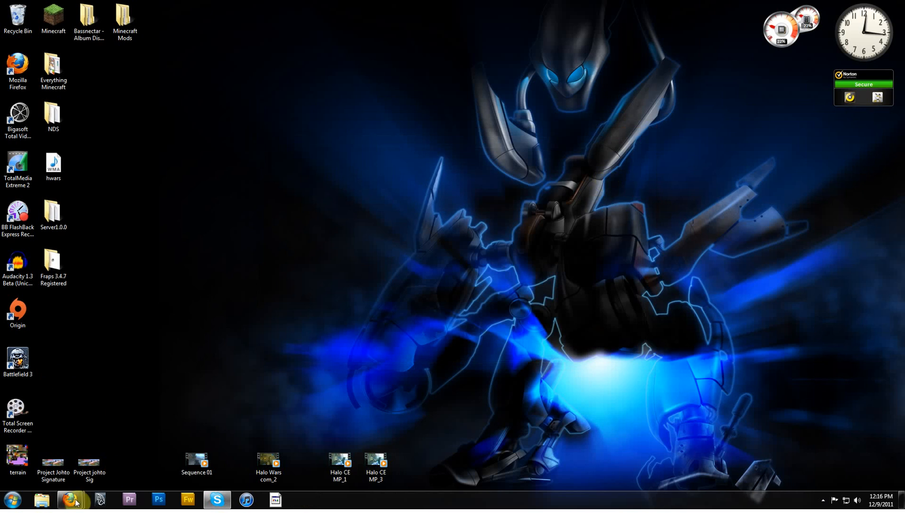
Step: Inspect the .minecraft folder in Roaming, stepping in and out of it and selecting it
{"action": "left_click", "coordinate": [53, 116]}
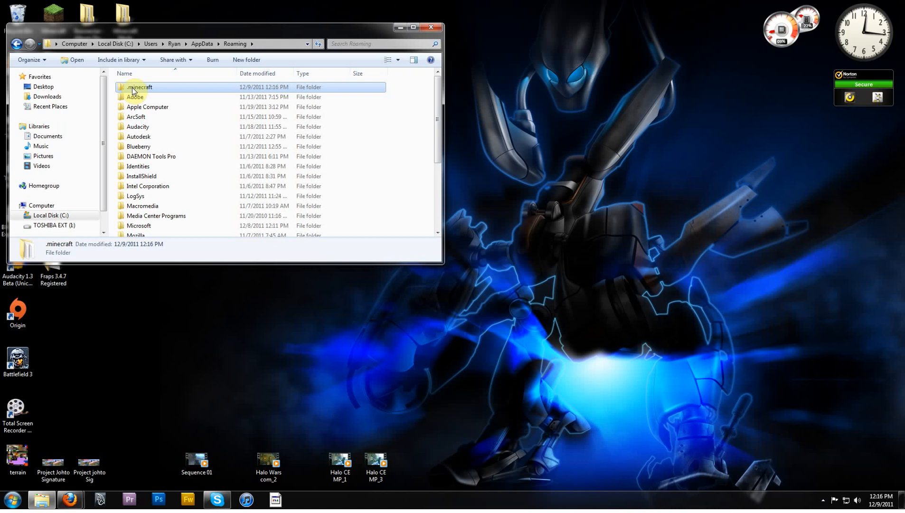
{"action": "right_click", "coordinate": [138, 88]}
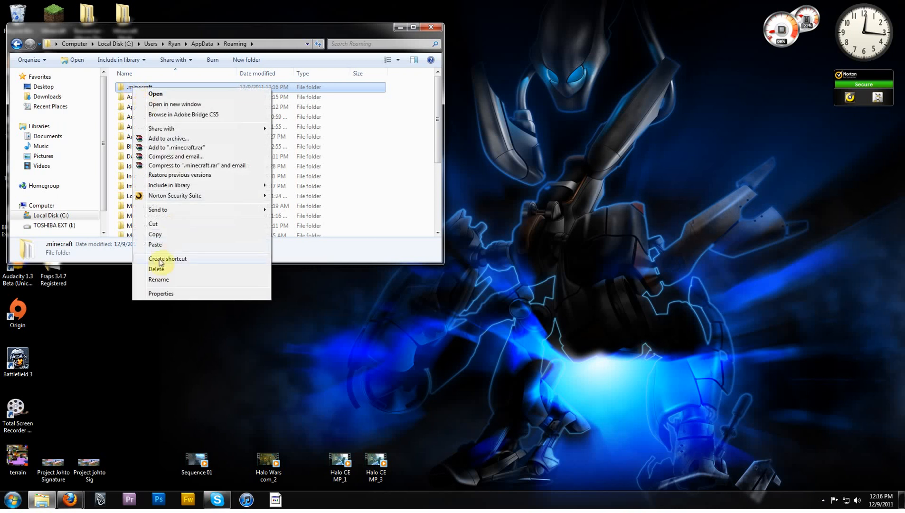
{"action": "left_click", "coordinate": [140, 87]}
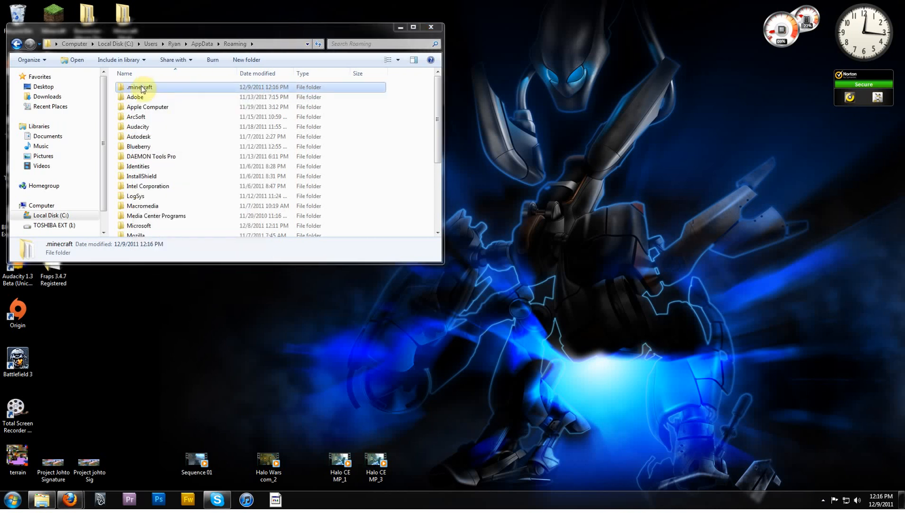
{"action": "double_click", "coordinate": [141, 88]}
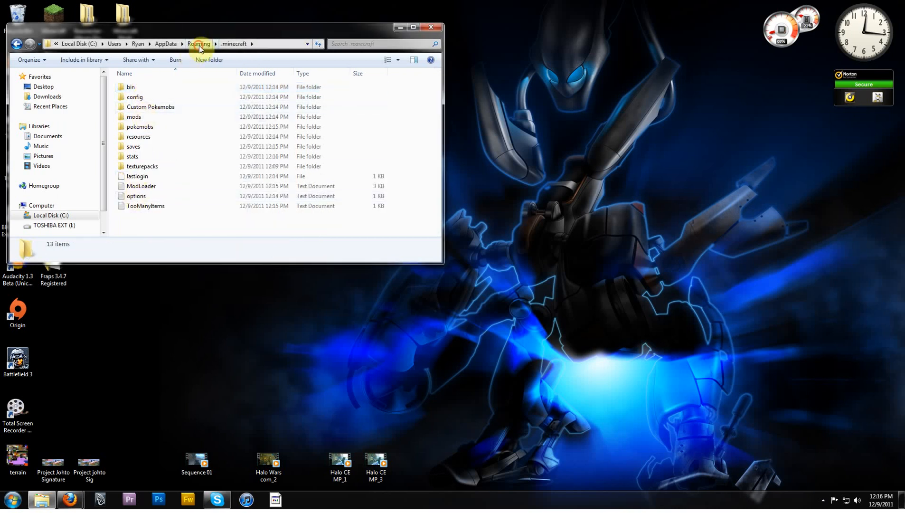
{"action": "left_click", "coordinate": [198, 44]}
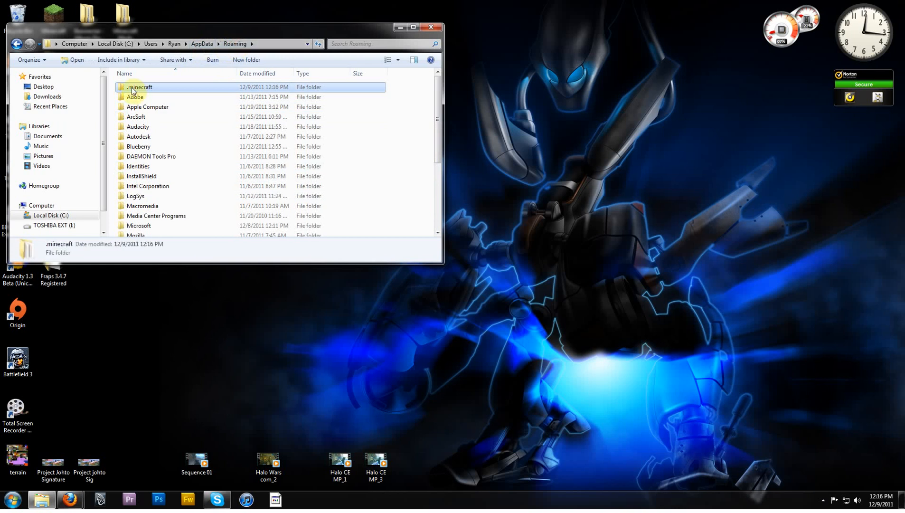
{"action": "double_click", "coordinate": [139, 88]}
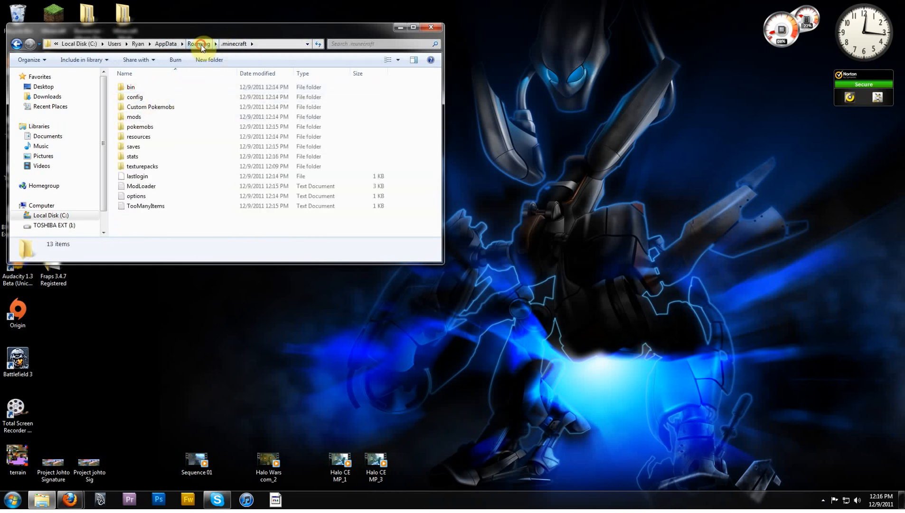
{"action": "left_click", "coordinate": [199, 43]}
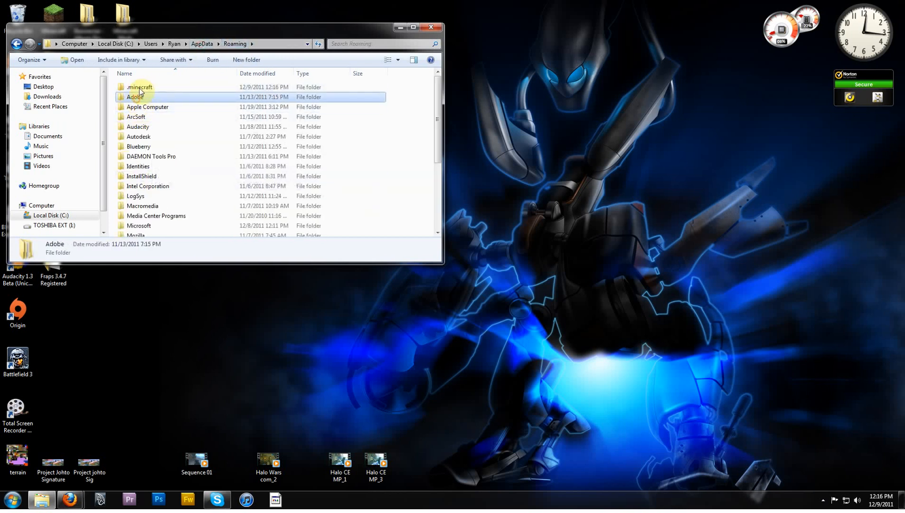
{"action": "left_click", "coordinate": [139, 87]}
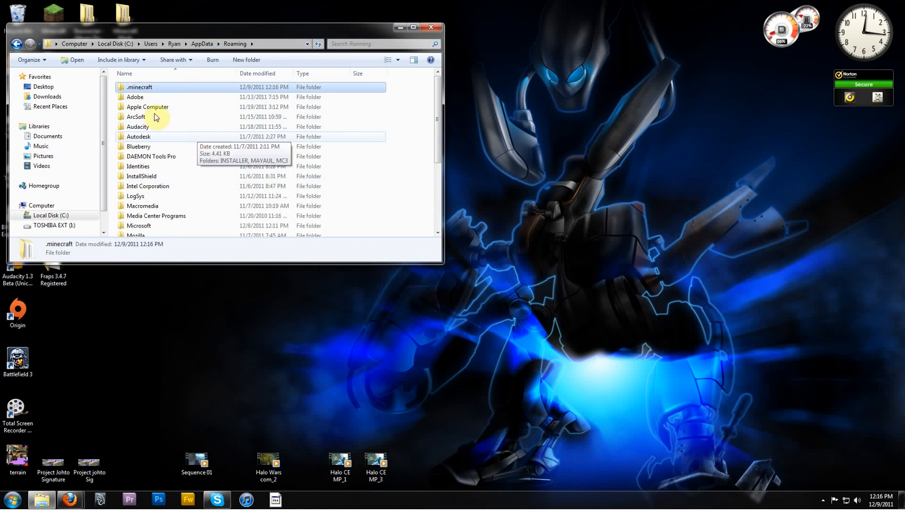
{"action": "mouse_move", "coordinate": [151, 112]}
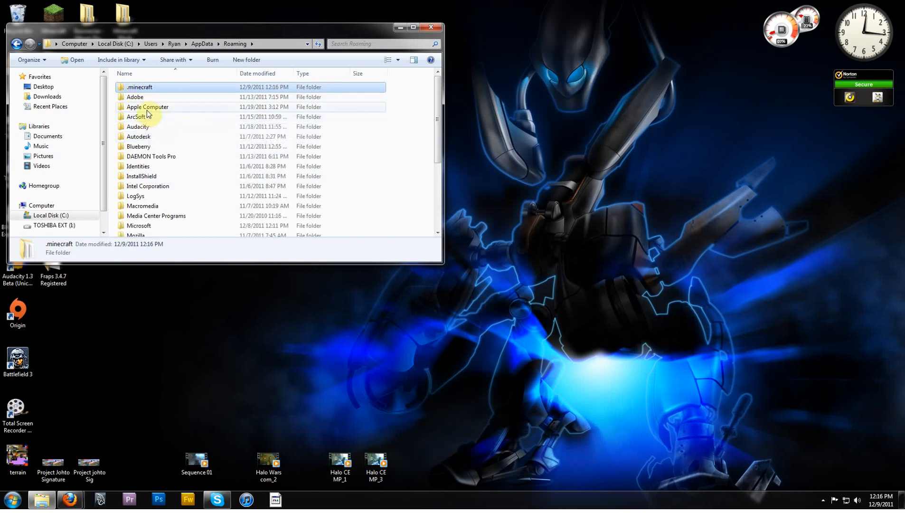
{"action": "mouse_move", "coordinate": [142, 108]}
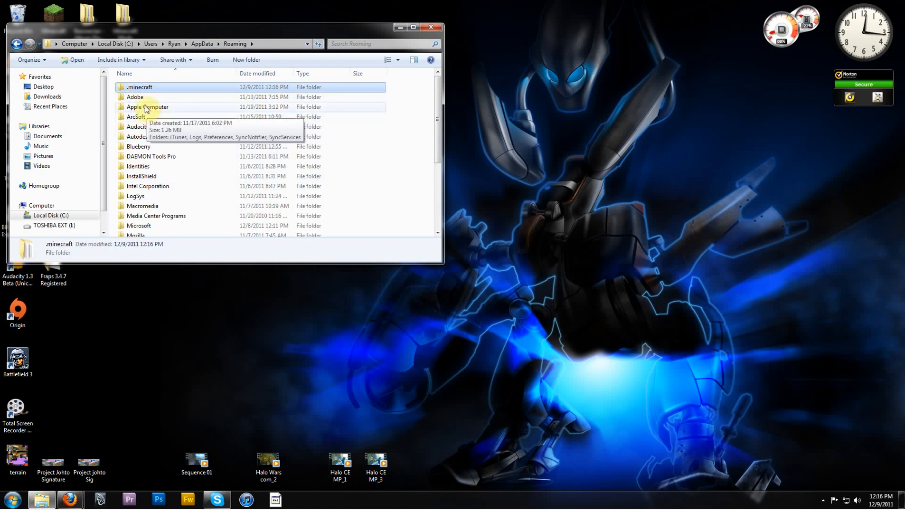
{"action": "mouse_move", "coordinate": [146, 98]}
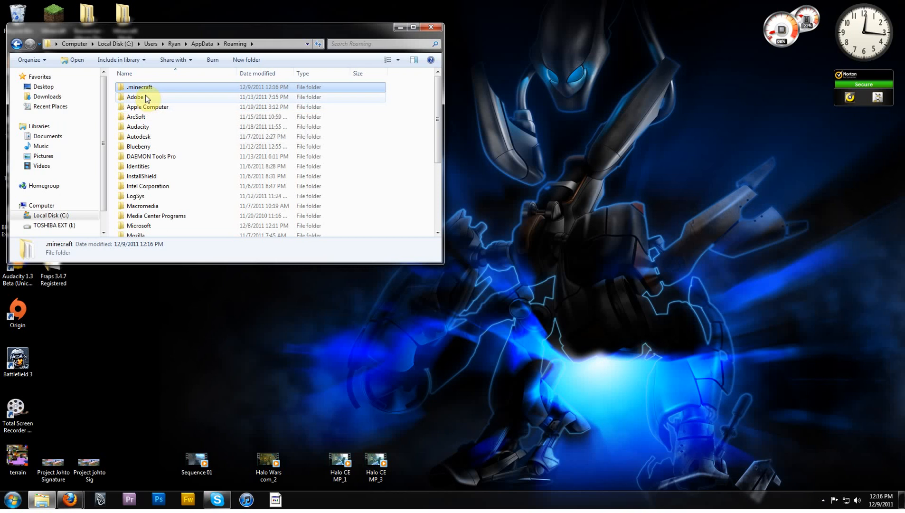
{"action": "mouse_move", "coordinate": [139, 90]}
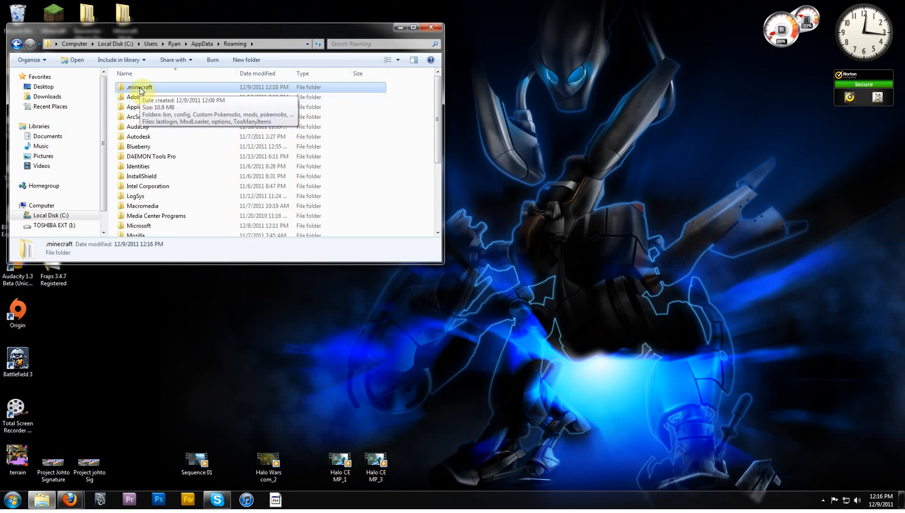
{"action": "mouse_move", "coordinate": [146, 95]}
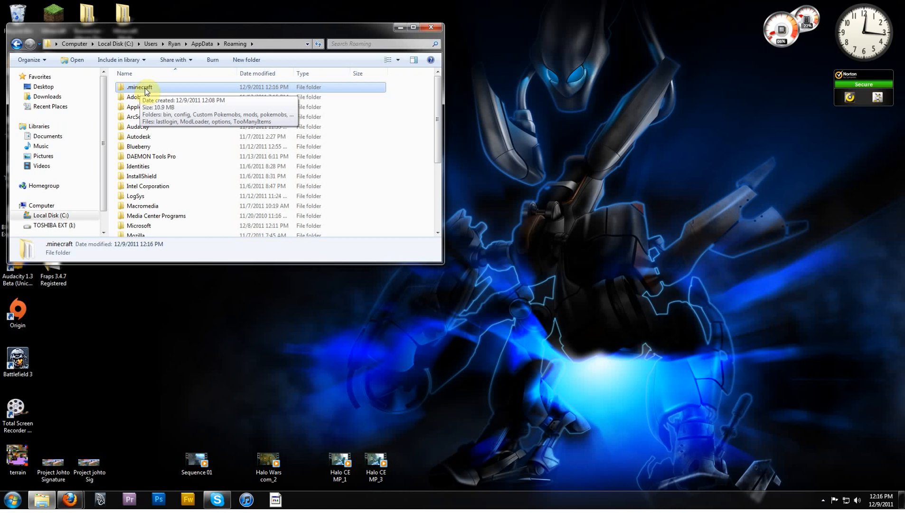
Step: Copy the blahblah world from saves to the desktop and view the empty texturepacks folder
{"action": "double_click", "coordinate": [138, 88]}
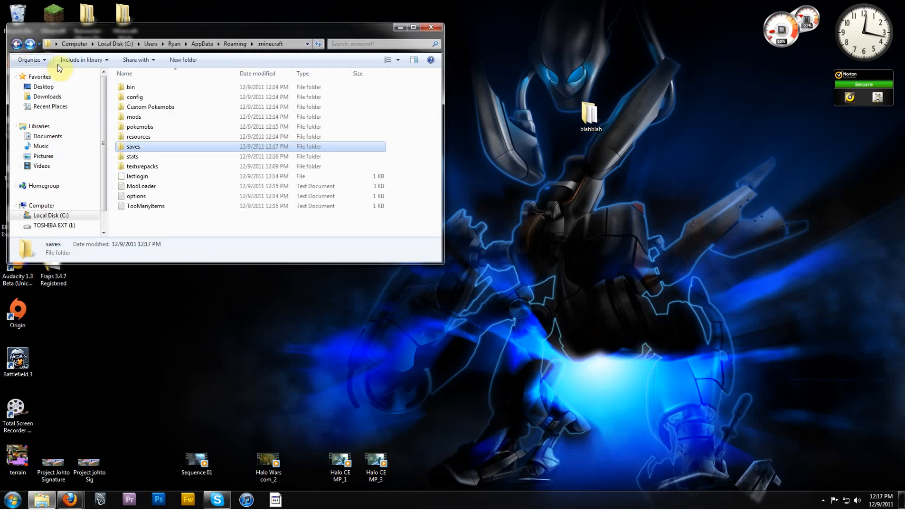
{"action": "double_click", "coordinate": [143, 166]}
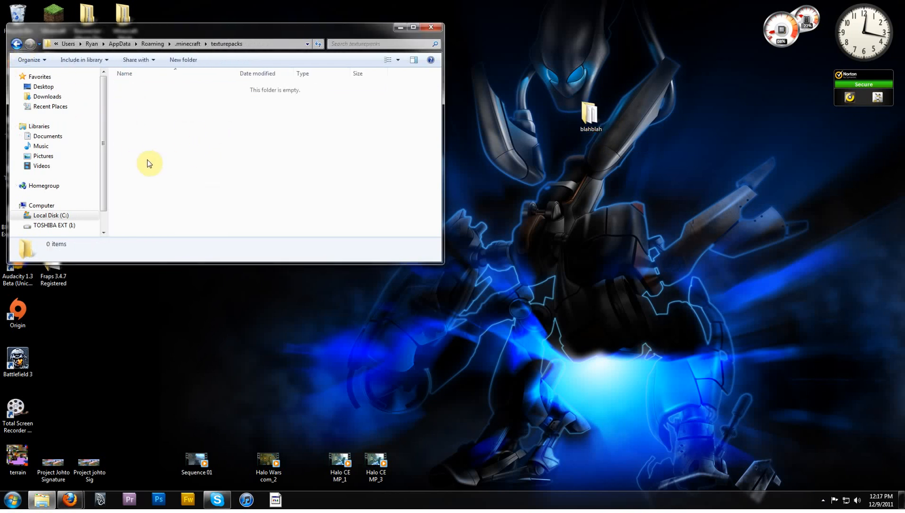
{"action": "mouse_move", "coordinate": [659, 165]}
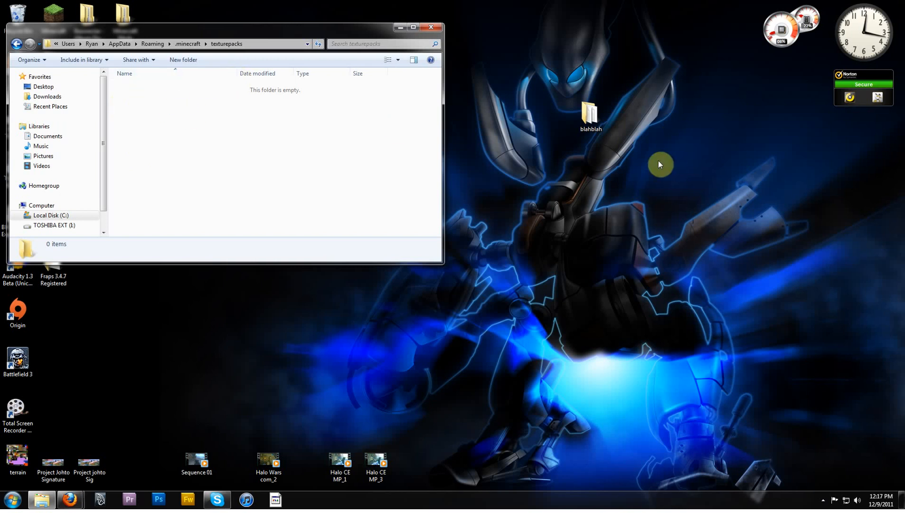
{"action": "left_click", "coordinate": [21, 43]}
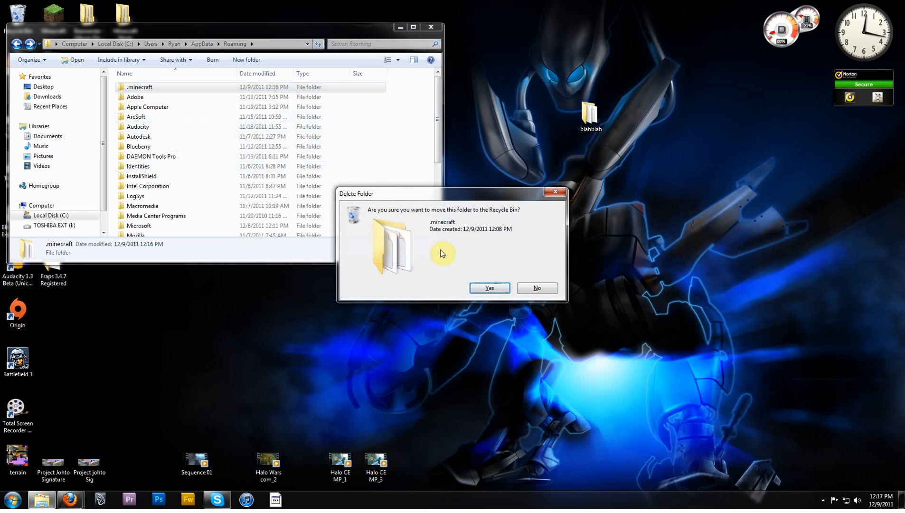
Step: Confirm recycling the .minecraft folder and close the Roaming window
{"action": "left_click", "coordinate": [489, 288]}
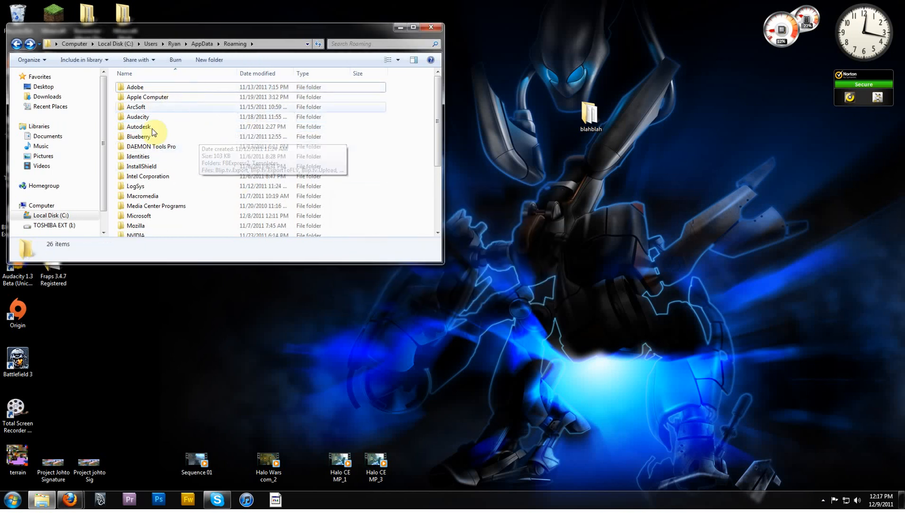
{"action": "left_click", "coordinate": [433, 27]}
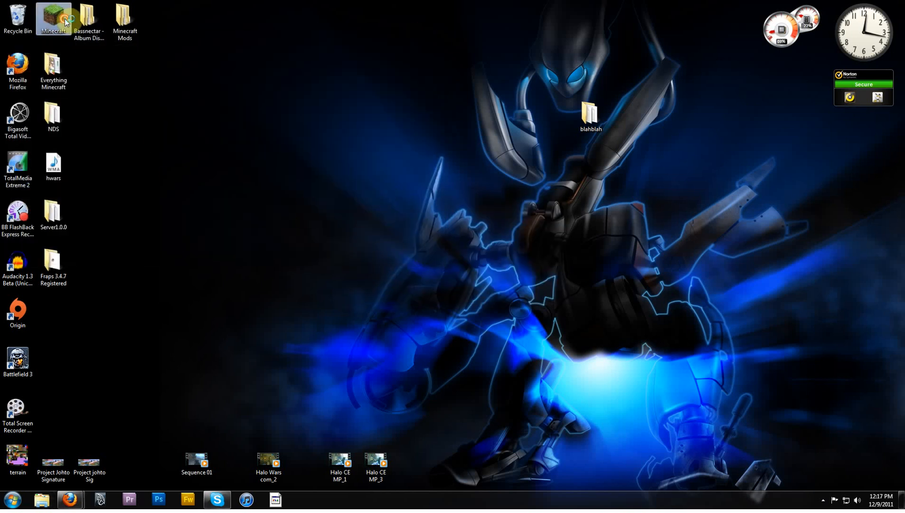
Step: Launch Minecraft, log in with the password remembered so packages redownload
{"action": "double_click", "coordinate": [53, 16]}
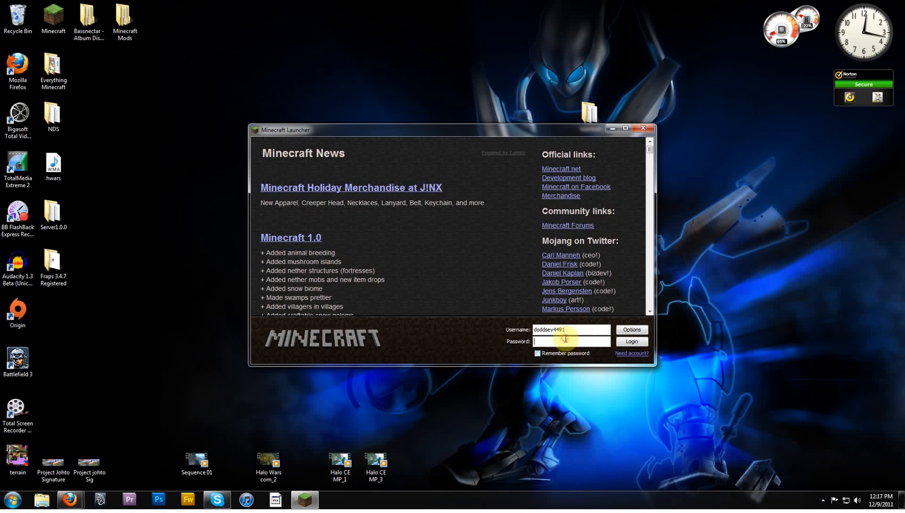
{"action": "type", "text": "••••"}
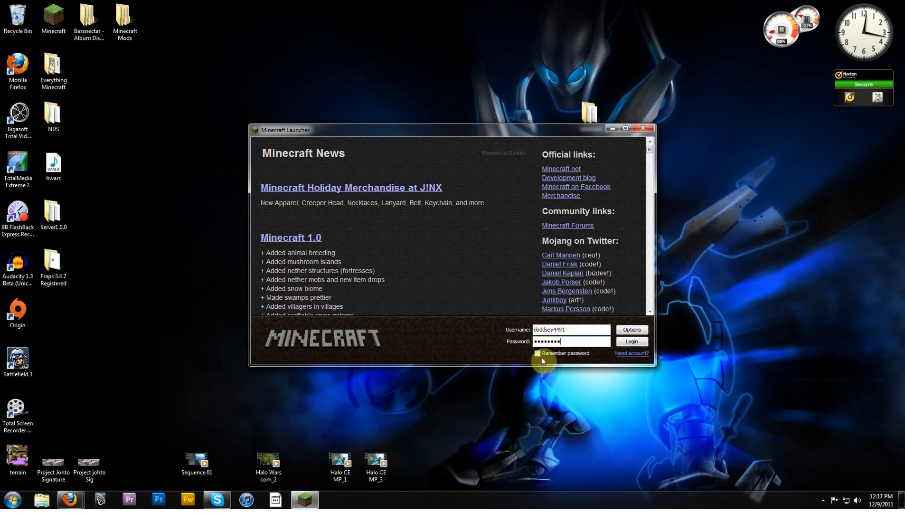
{"action": "left_click", "coordinate": [631, 342]}
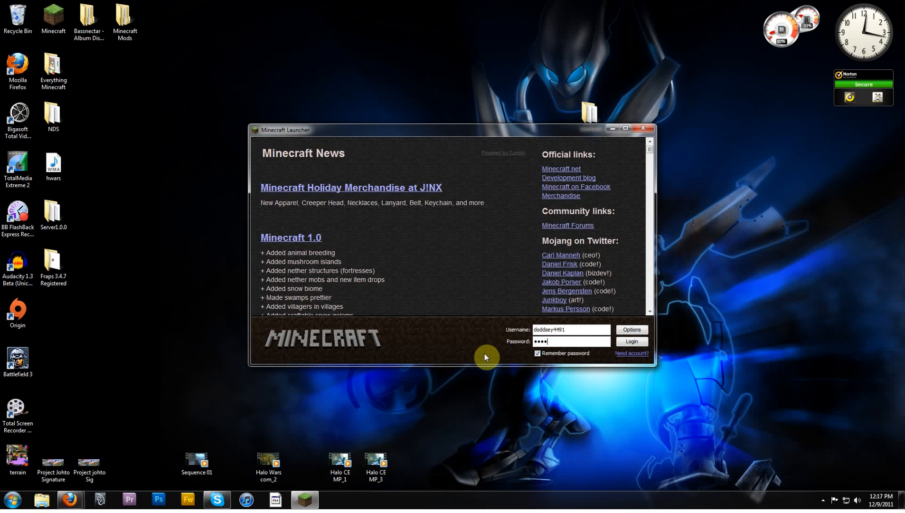
{"action": "left_click", "coordinate": [632, 342]}
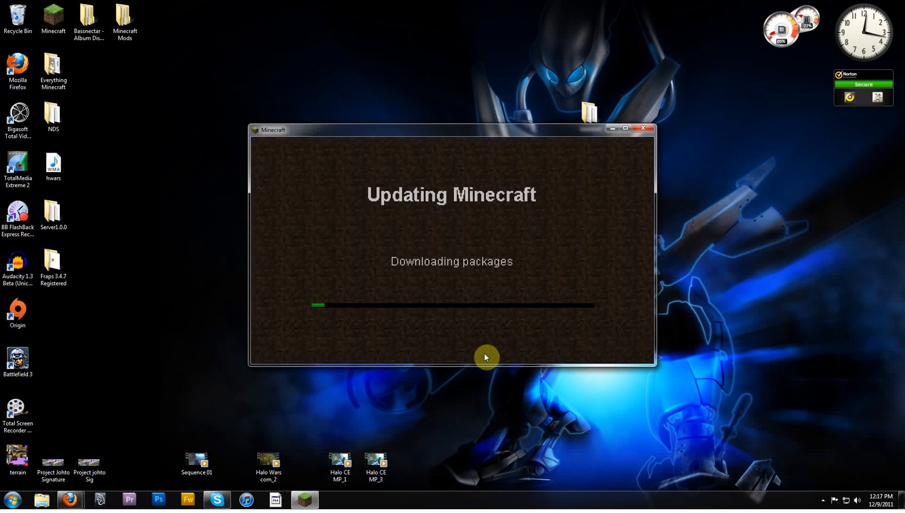
{"action": "mouse_move", "coordinate": [483, 300]}
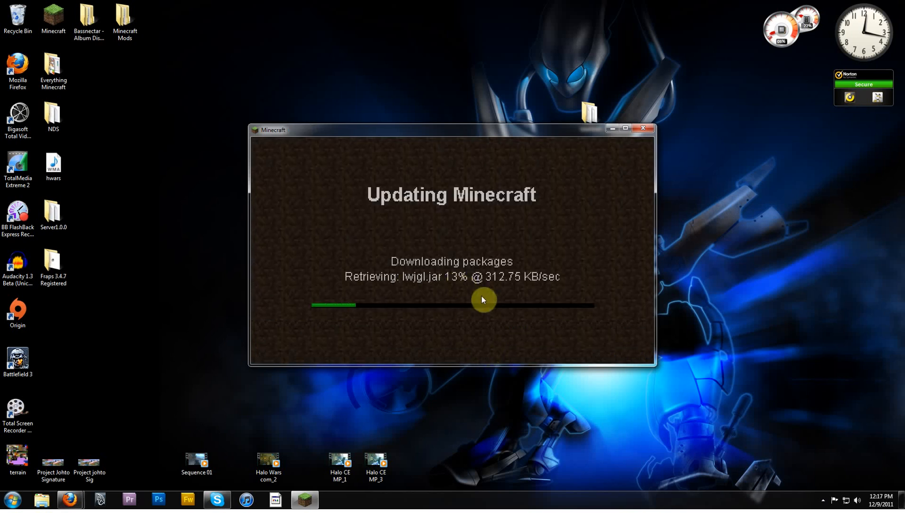
{"action": "mouse_move", "coordinate": [537, 287]}
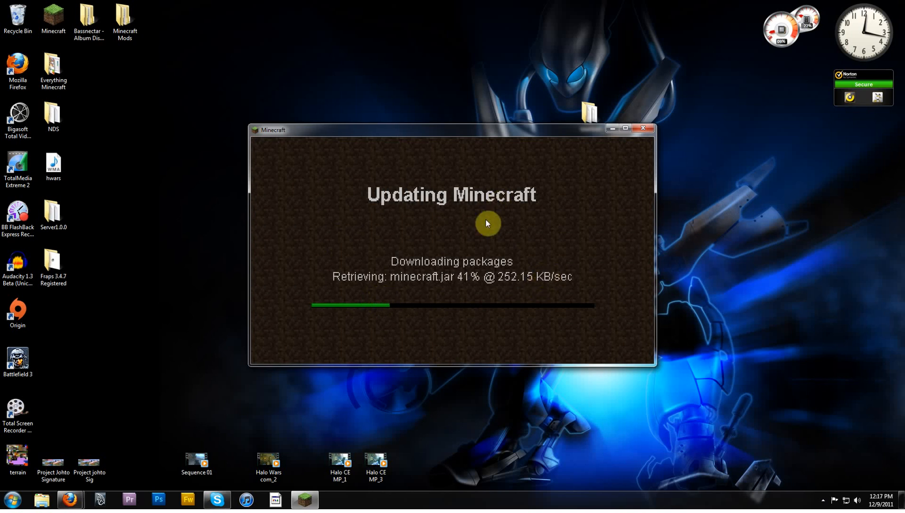
{"action": "mouse_move", "coordinate": [323, 262]}
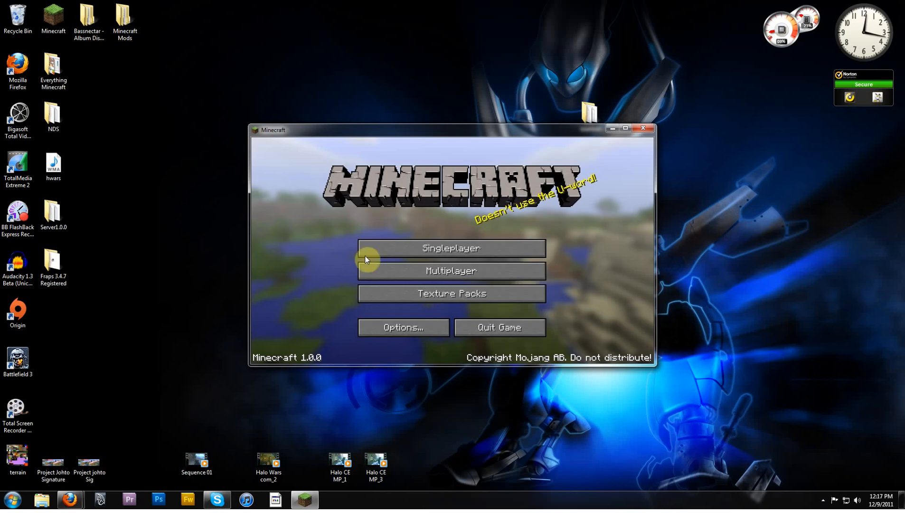
{"action": "mouse_move", "coordinate": [468, 287]}
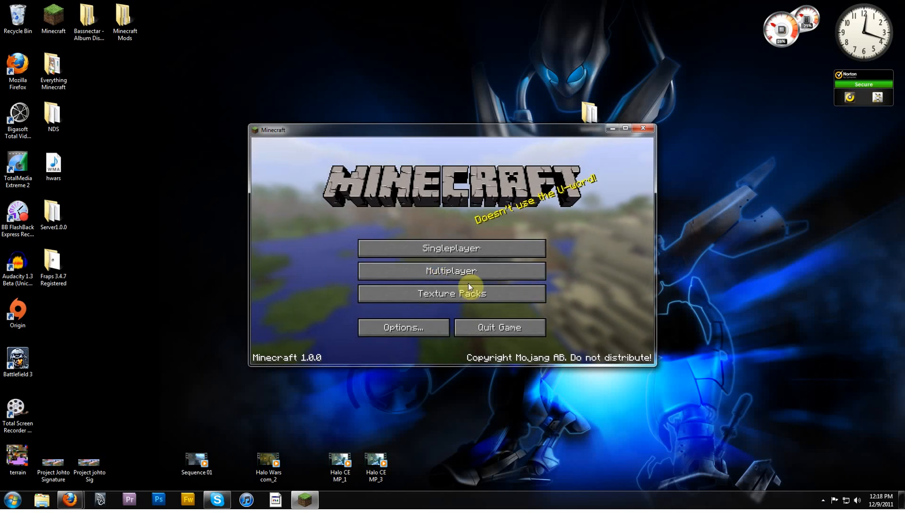
{"action": "mouse_move", "coordinate": [501, 269]}
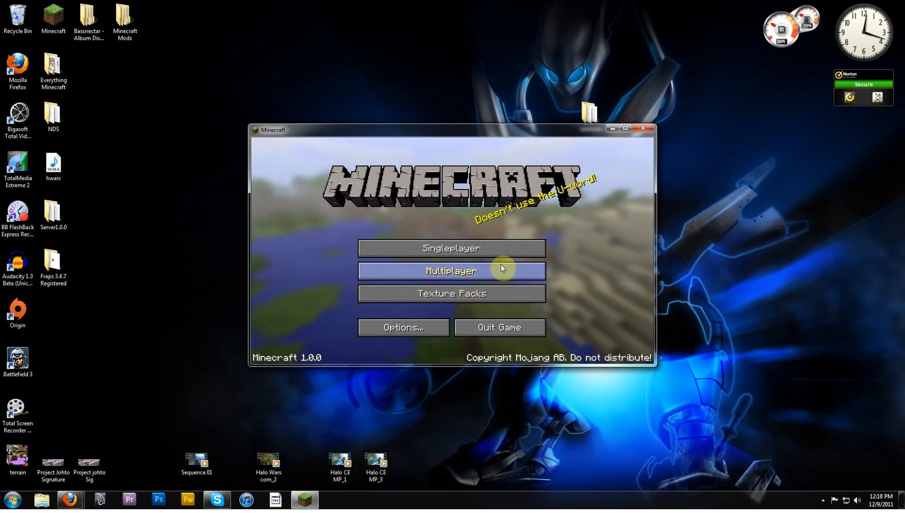
{"action": "mouse_move", "coordinate": [523, 228]}
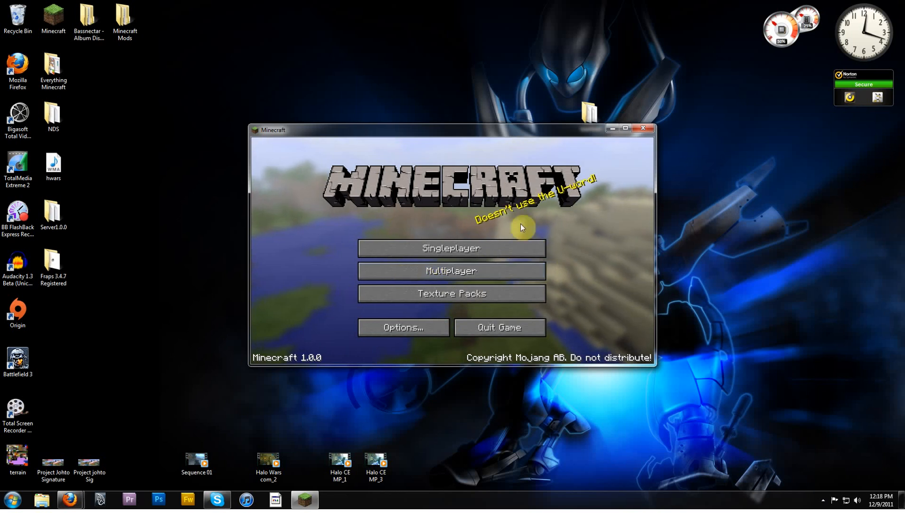
{"action": "mouse_move", "coordinate": [497, 261]}
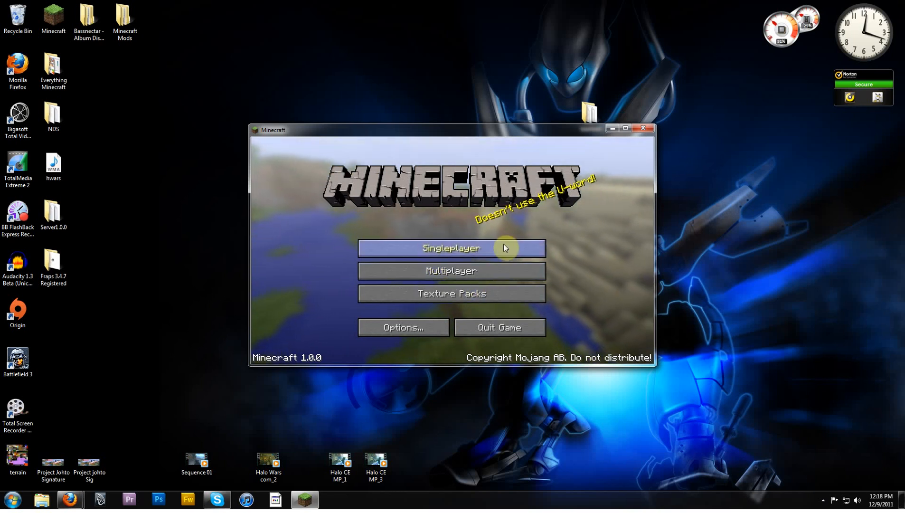
{"action": "mouse_move", "coordinate": [661, 151]}
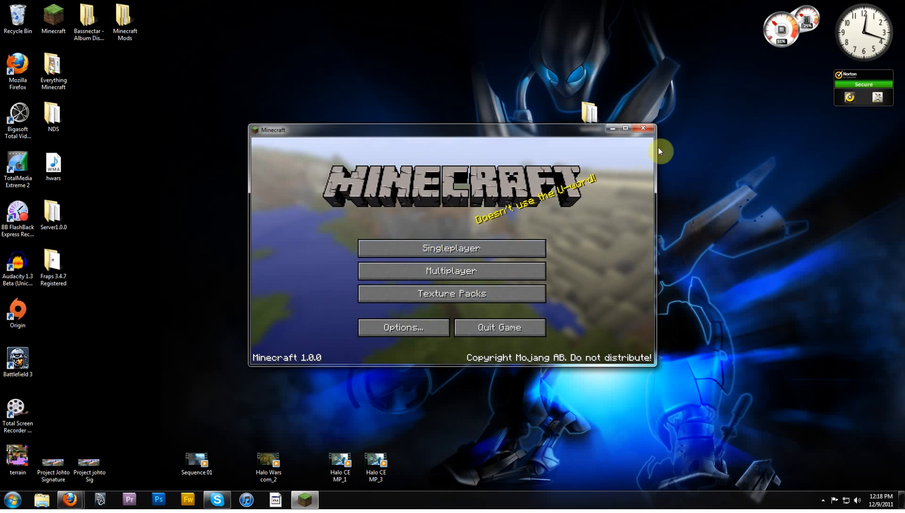
{"action": "mouse_move", "coordinate": [644, 128]}
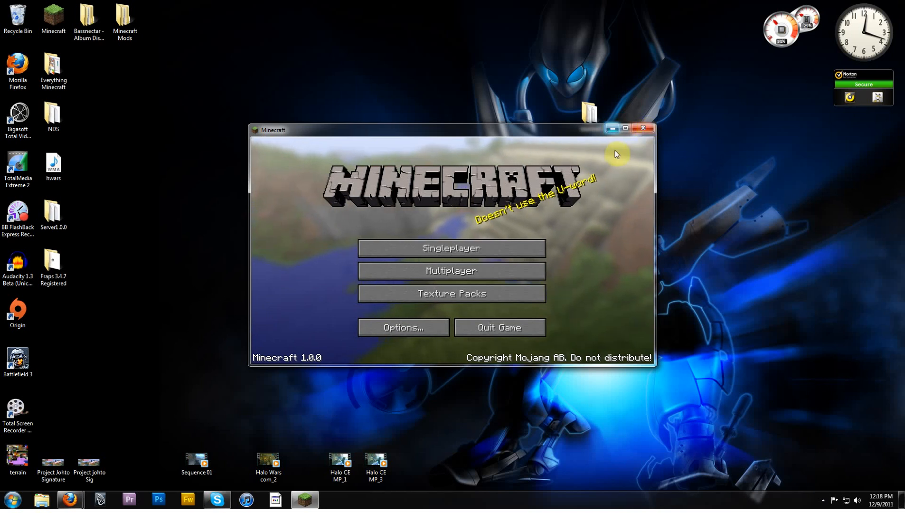
{"action": "mouse_move", "coordinate": [451, 278]}
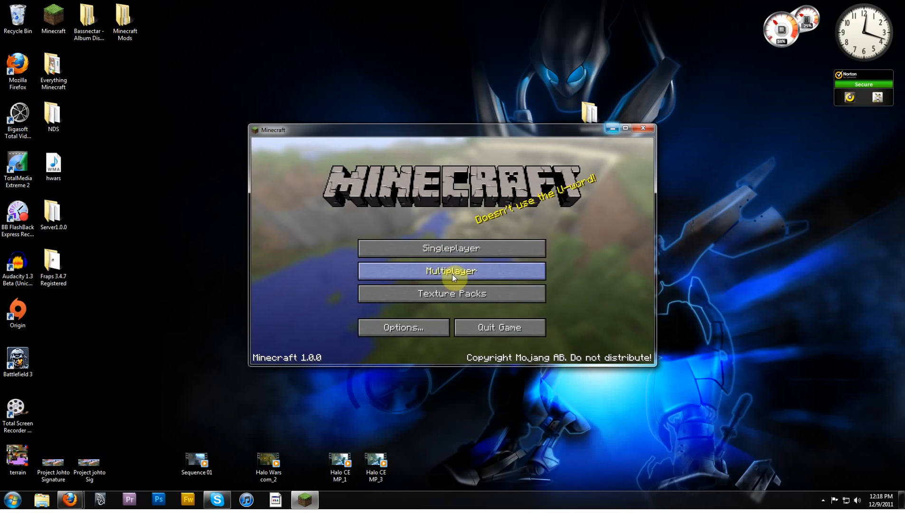
{"action": "mouse_move", "coordinate": [514, 299]}
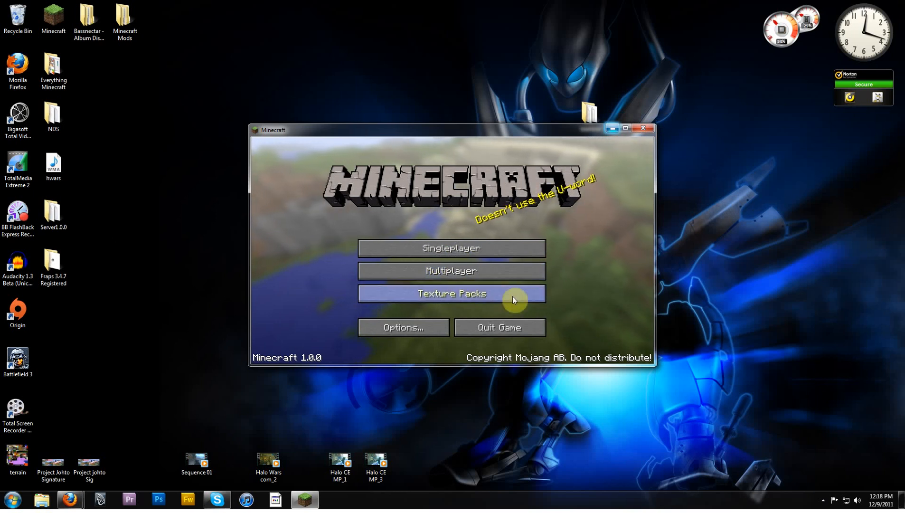
{"action": "mouse_move", "coordinate": [295, 161]}
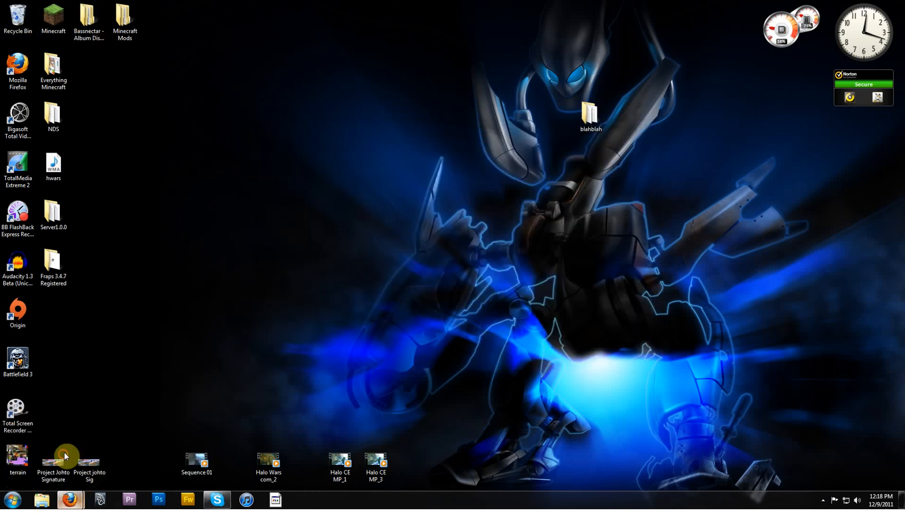
Step: Close Firefox, confirming the warning to close all four open tabs
{"action": "left_click", "coordinate": [70, 499]}
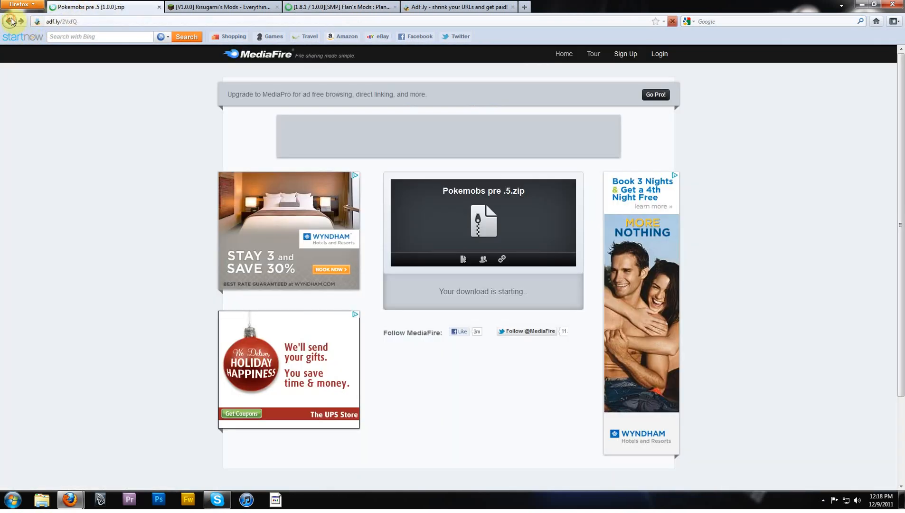
{"action": "left_click", "coordinate": [10, 22]}
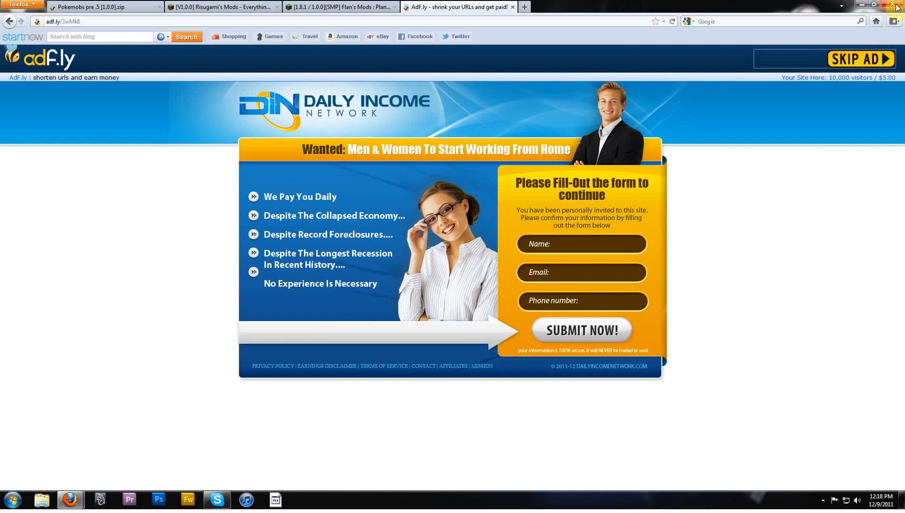
{"action": "left_click", "coordinate": [896, 5]}
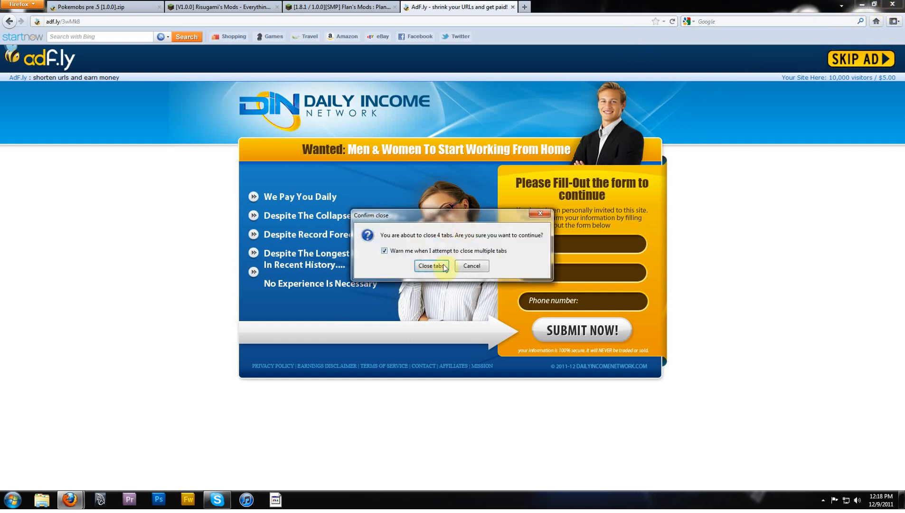
{"action": "mouse_move", "coordinate": [437, 271]}
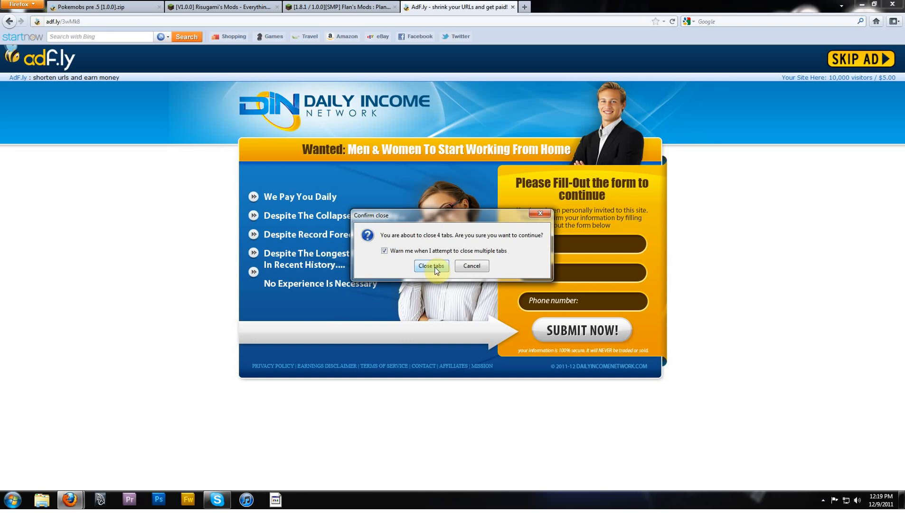
{"action": "mouse_move", "coordinate": [441, 269]}
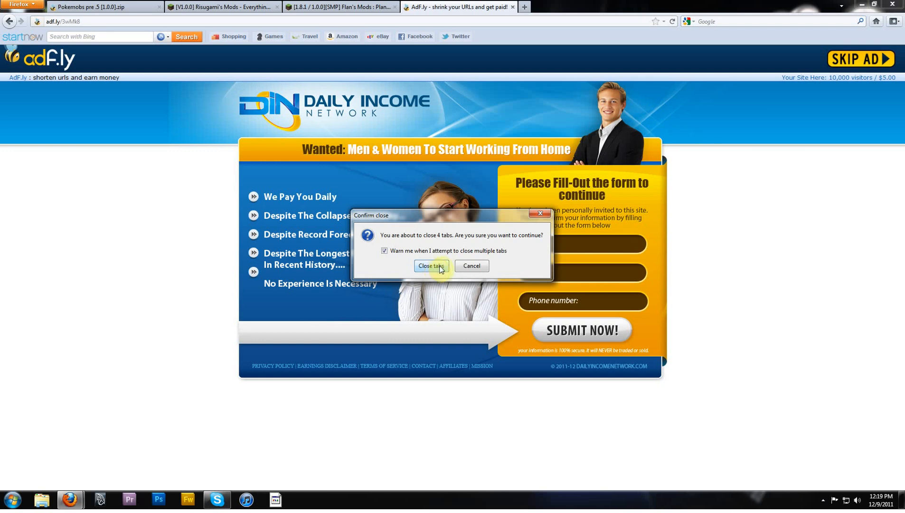
{"action": "mouse_move", "coordinate": [426, 278]}
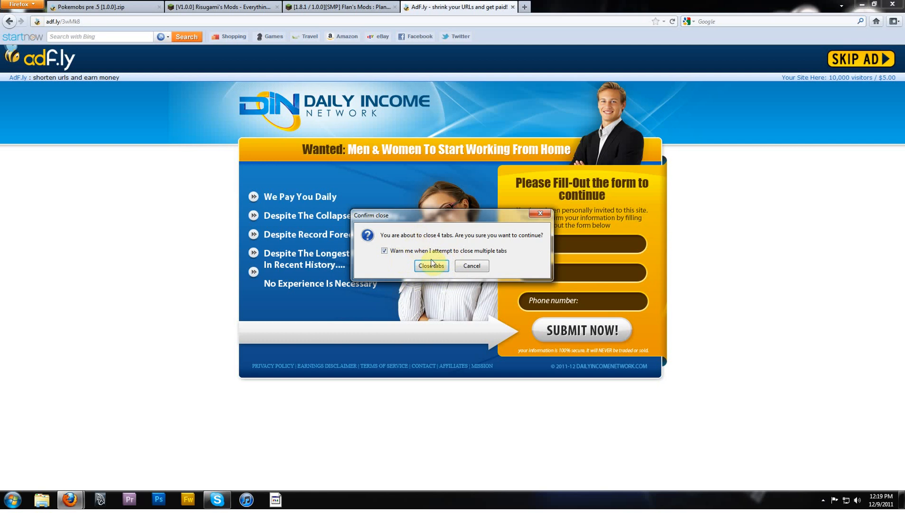
{"action": "mouse_move", "coordinate": [758, 116]}
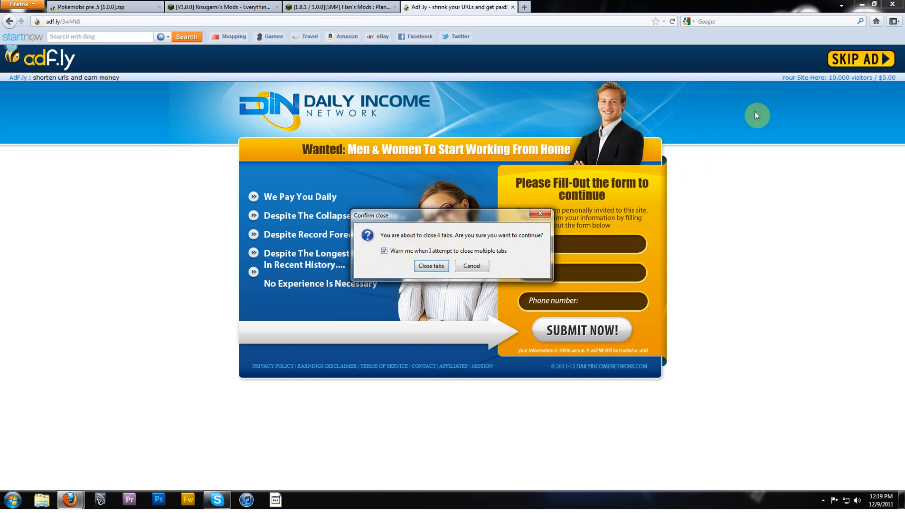
{"action": "mouse_move", "coordinate": [746, 190]}
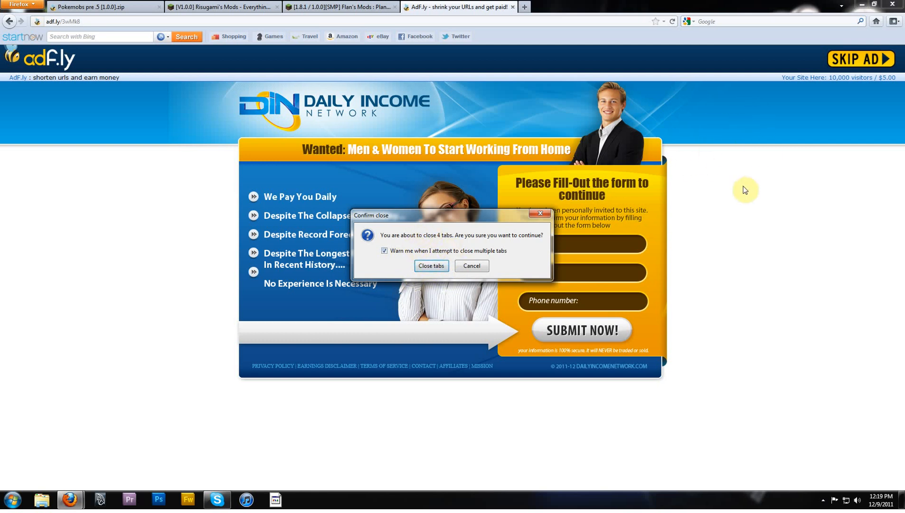
{"action": "mouse_move", "coordinate": [426, 275]}
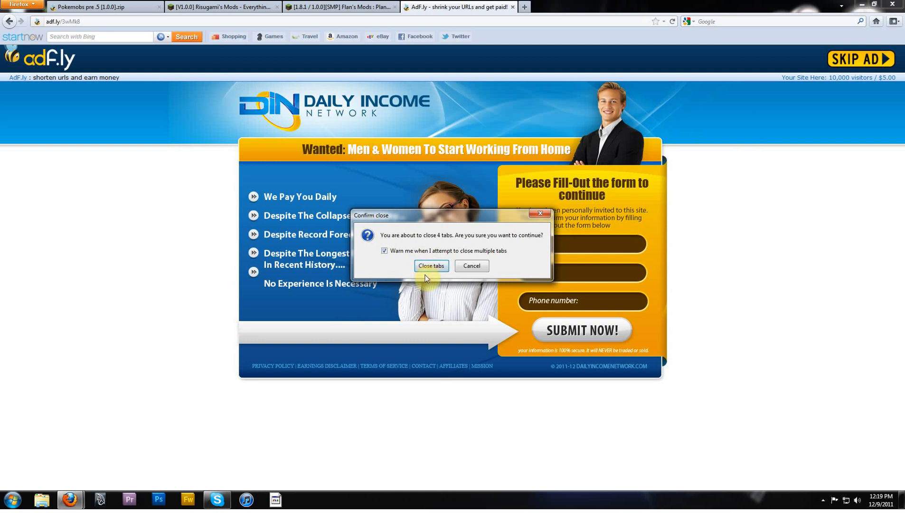
{"action": "mouse_move", "coordinate": [431, 273]}
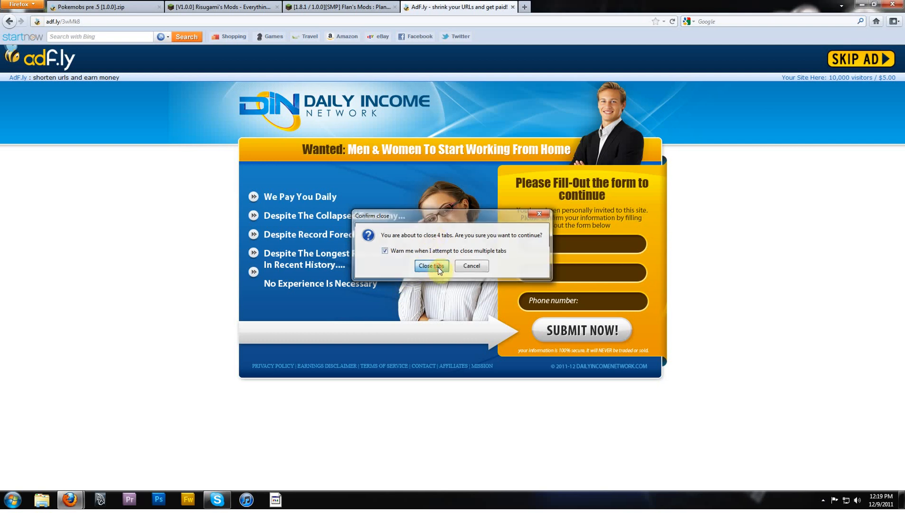
{"action": "left_click", "coordinate": [431, 266]}
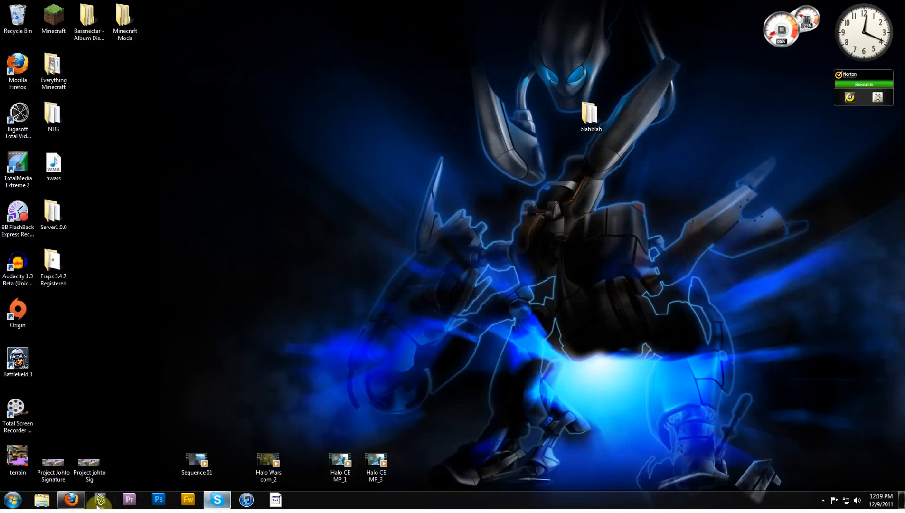
{"action": "mouse_move", "coordinate": [353, 350]}
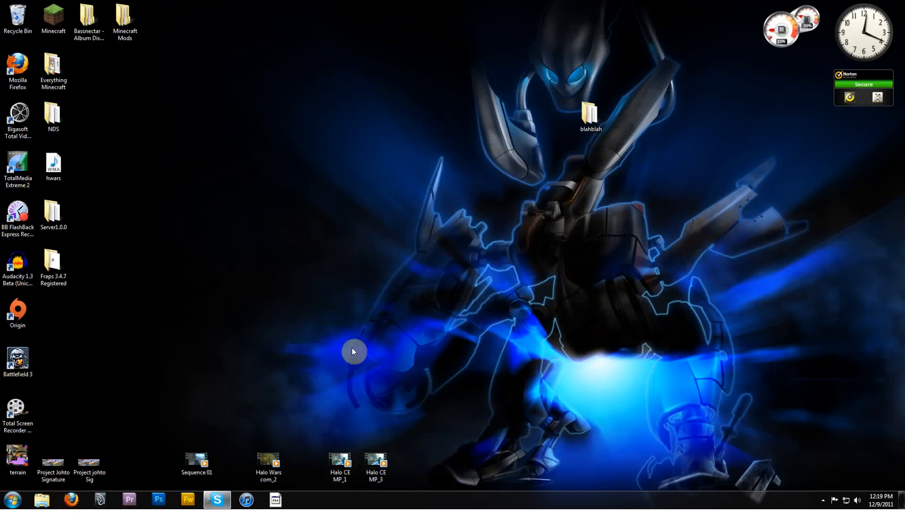